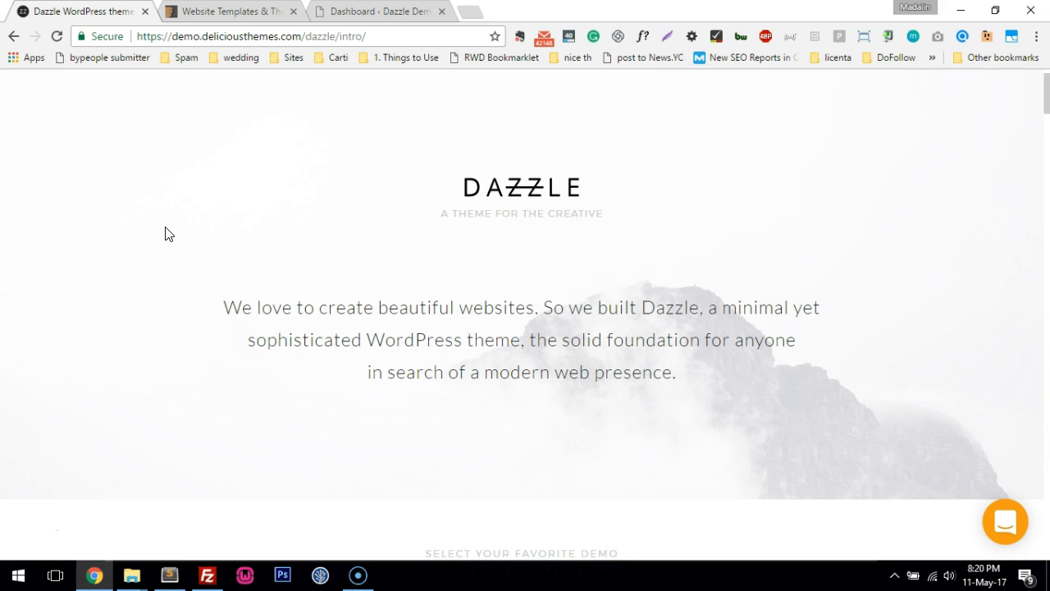
From the ThemeForest Downloads page, download Dazzle as 'All files & documentation'
left_click(229, 10)
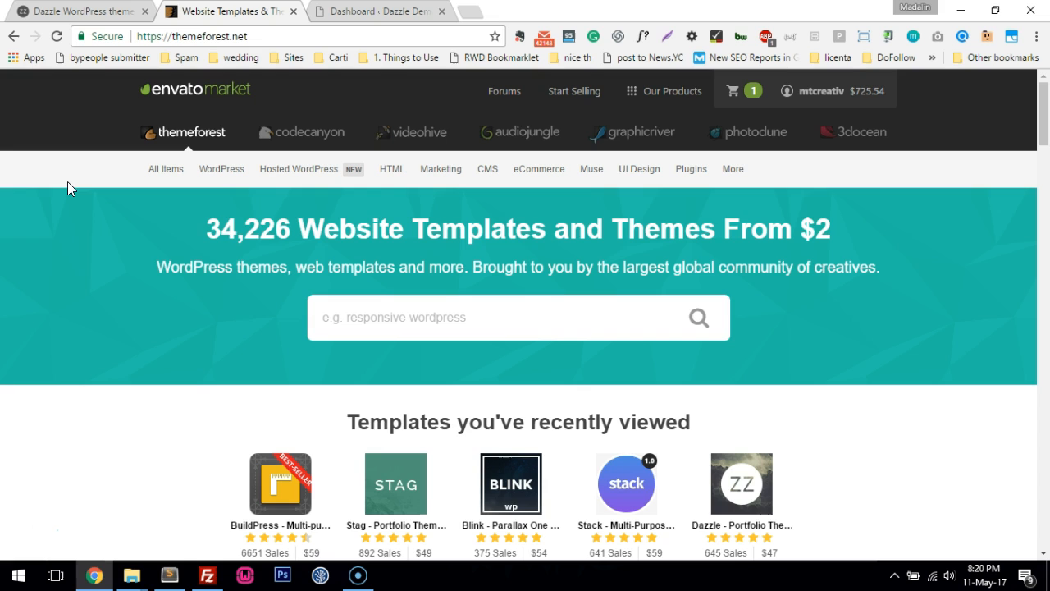
left_click(812, 90)
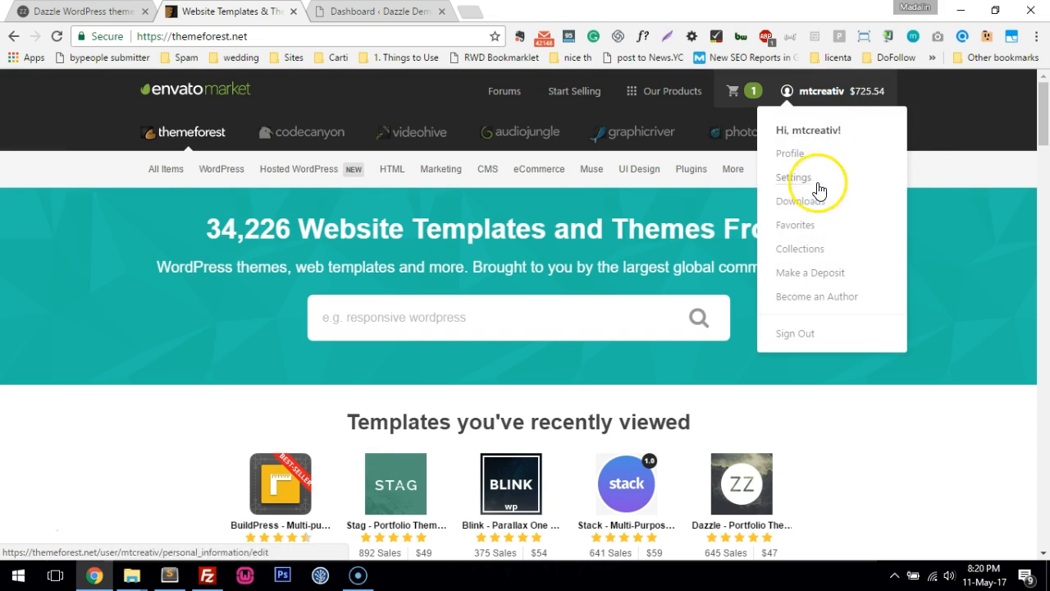
left_click(796, 200)
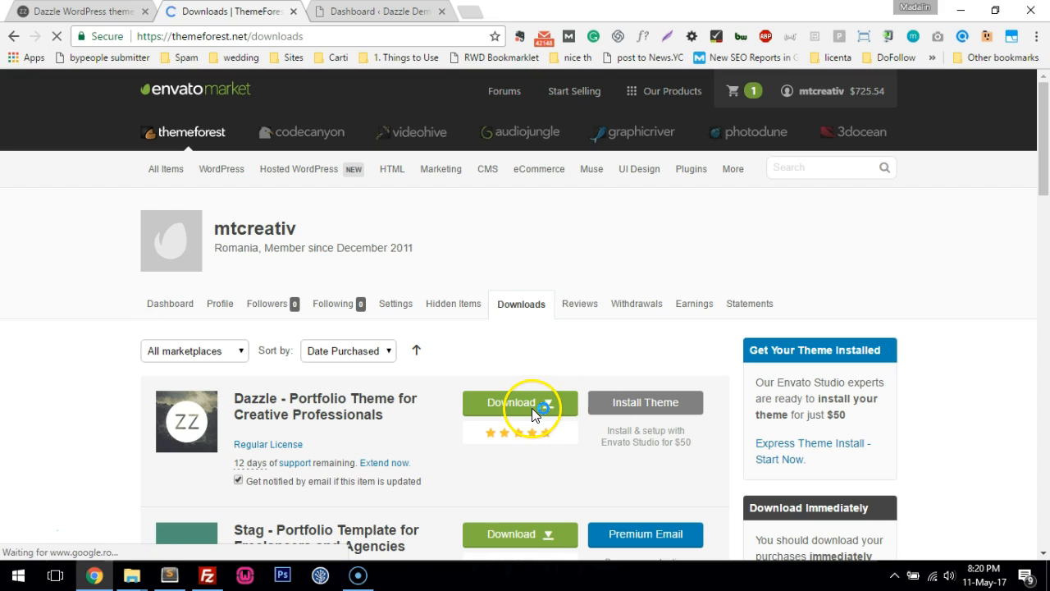
left_click(518, 402)
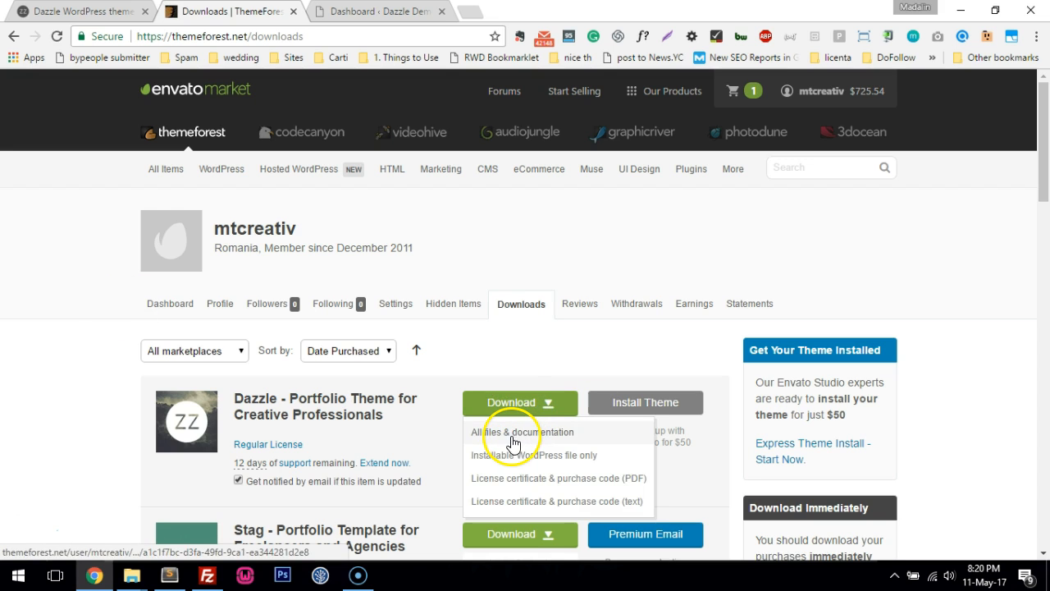
left_click(510, 431)
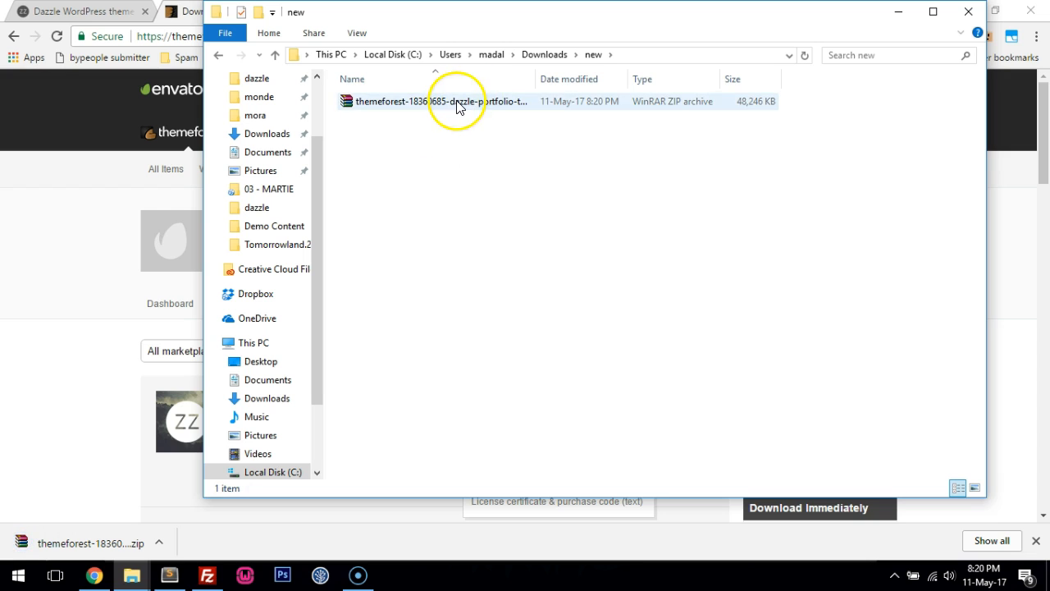
Browse into Dazzle-Wp-V1.2 > Dazzle Theme and select dazzle.zip beside dazzle-child.zip and the readme
left_click(456, 101)
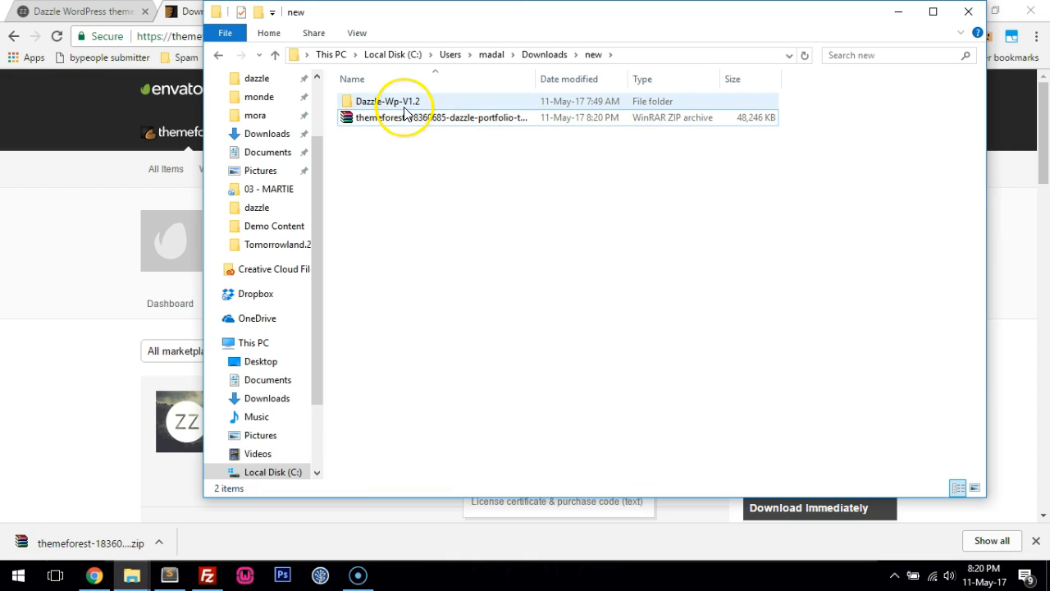
left_click(393, 102)
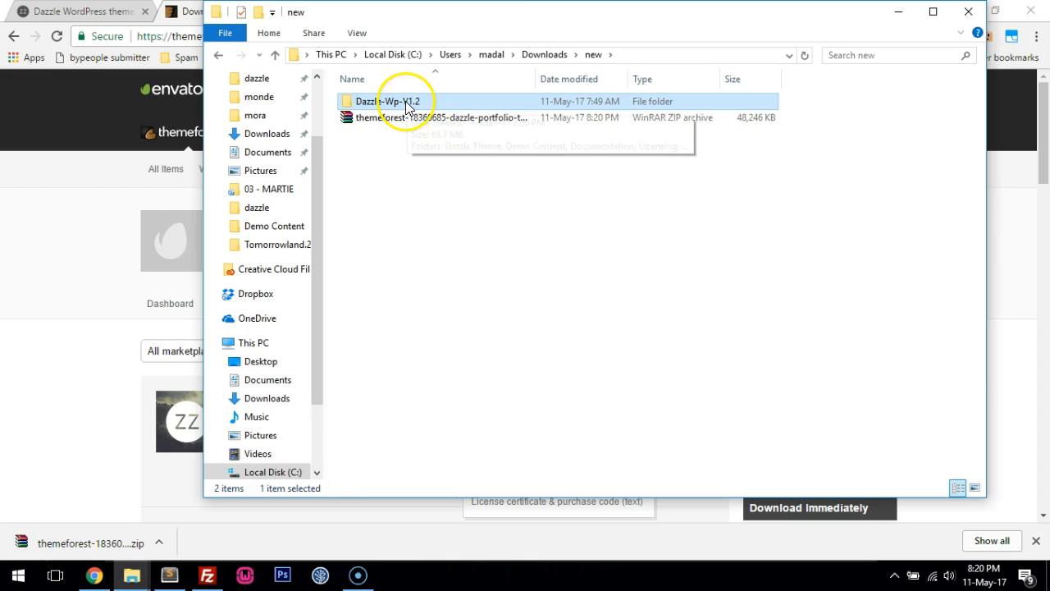
double_click(384, 102)
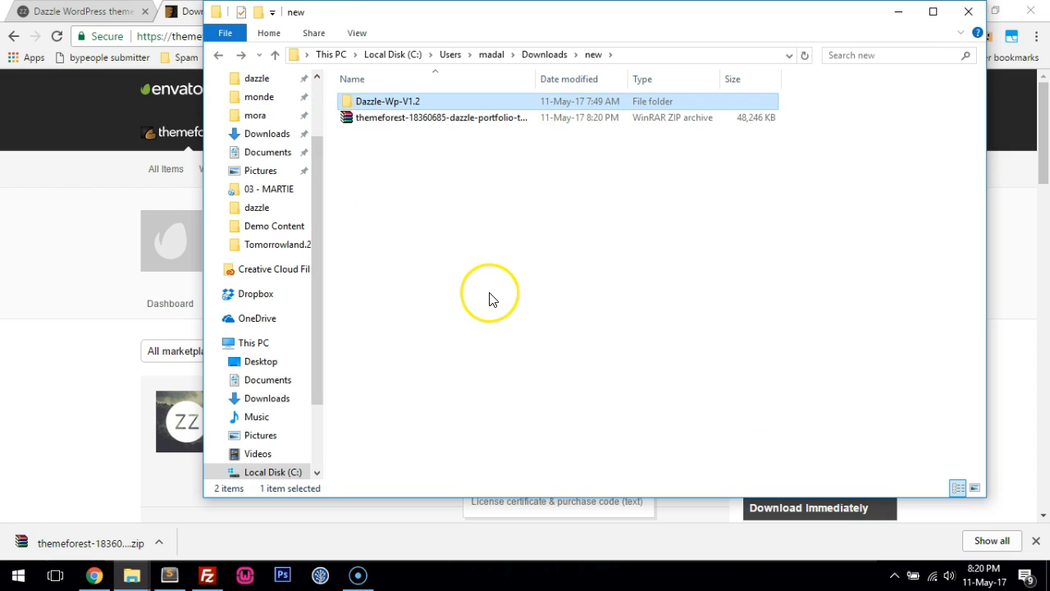
double_click(394, 102)
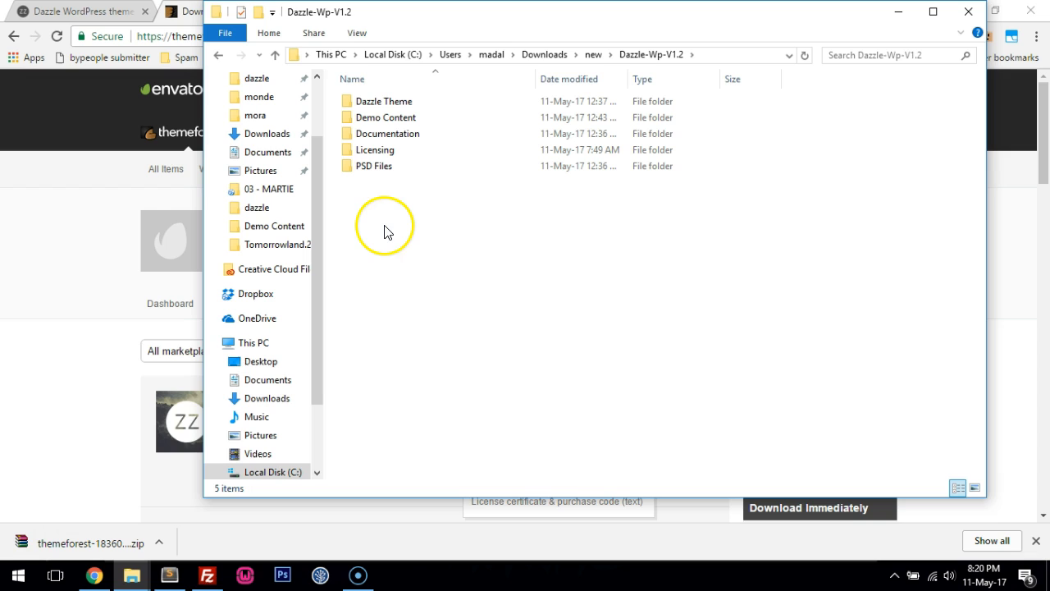
mouse_move(397, 221)
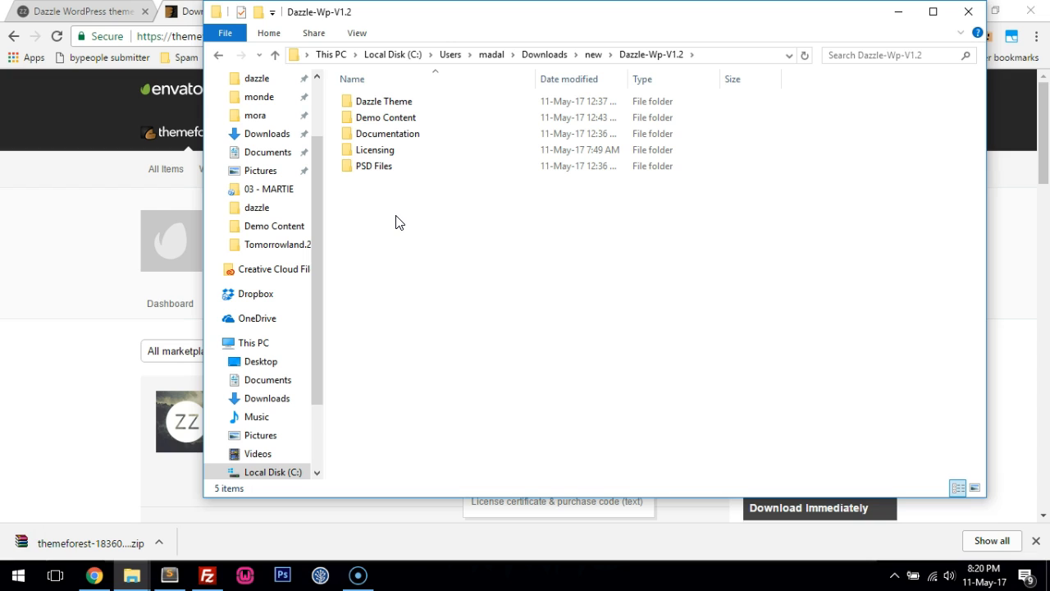
left_click(384, 105)
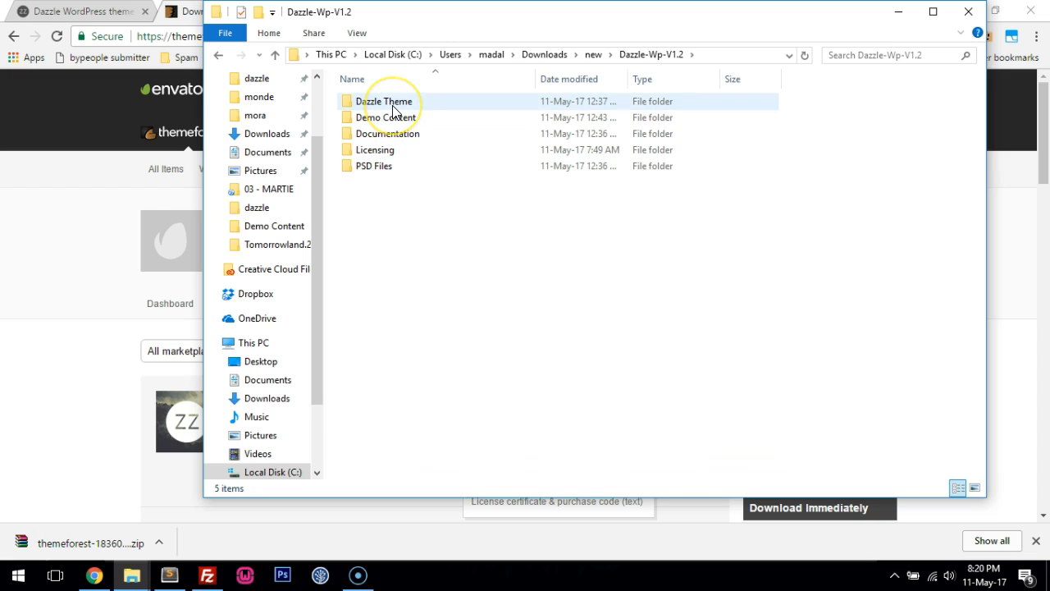
double_click(385, 101)
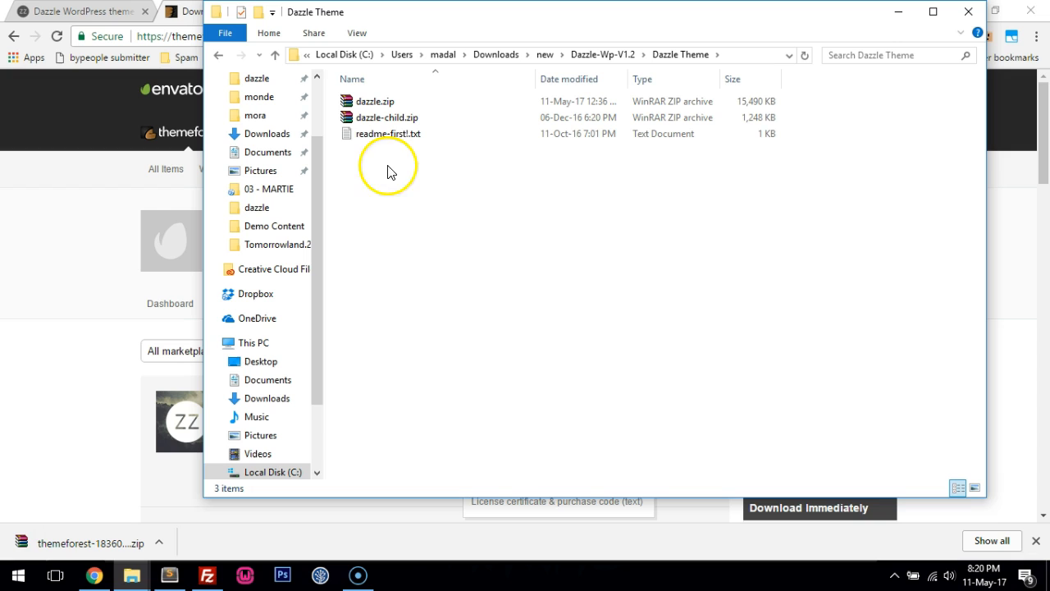
left_click(374, 102)
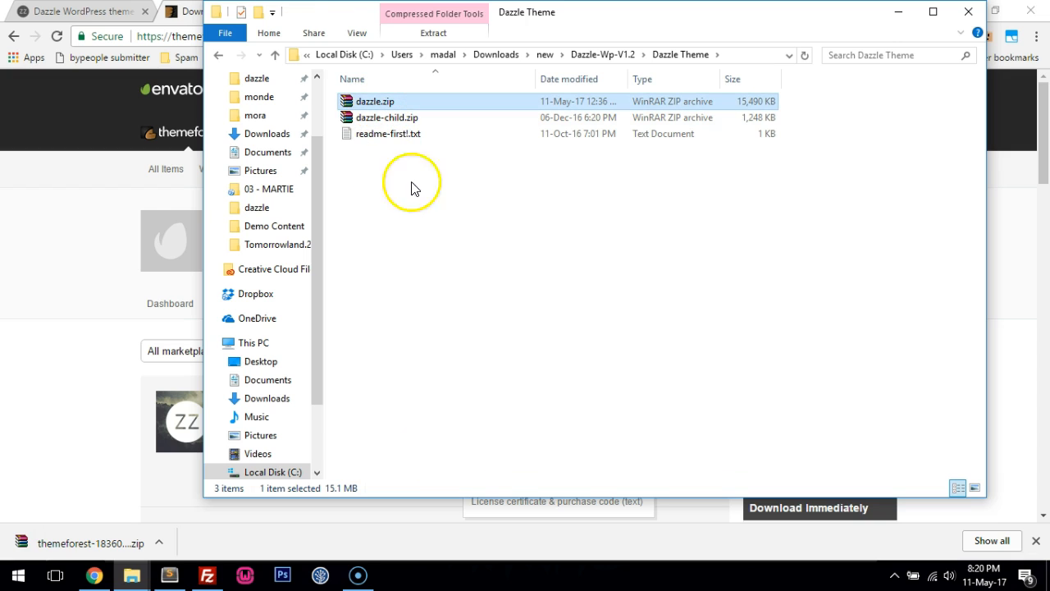
mouse_move(402, 207)
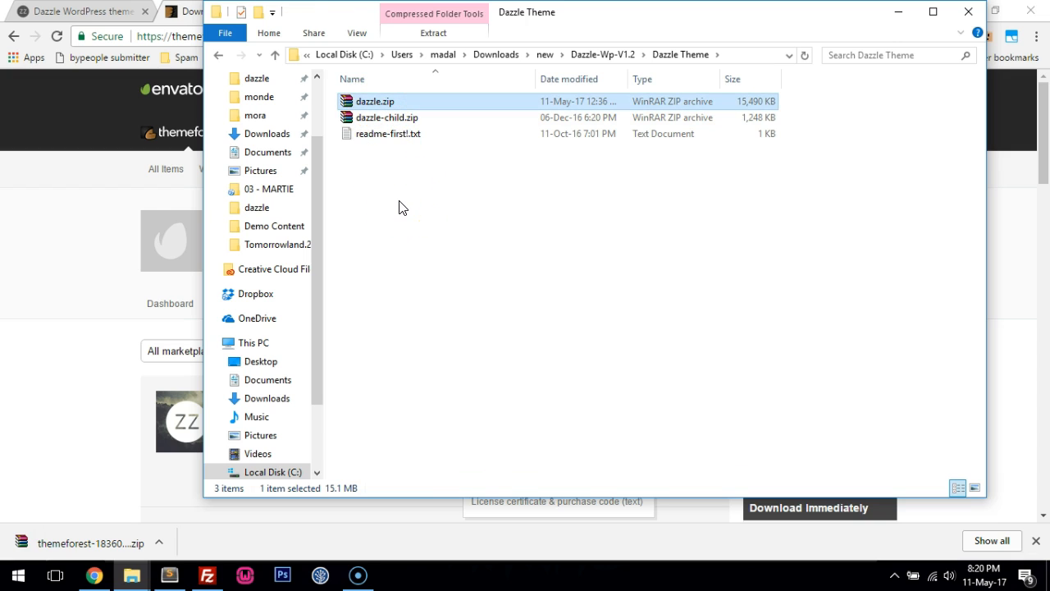
mouse_move(375, 118)
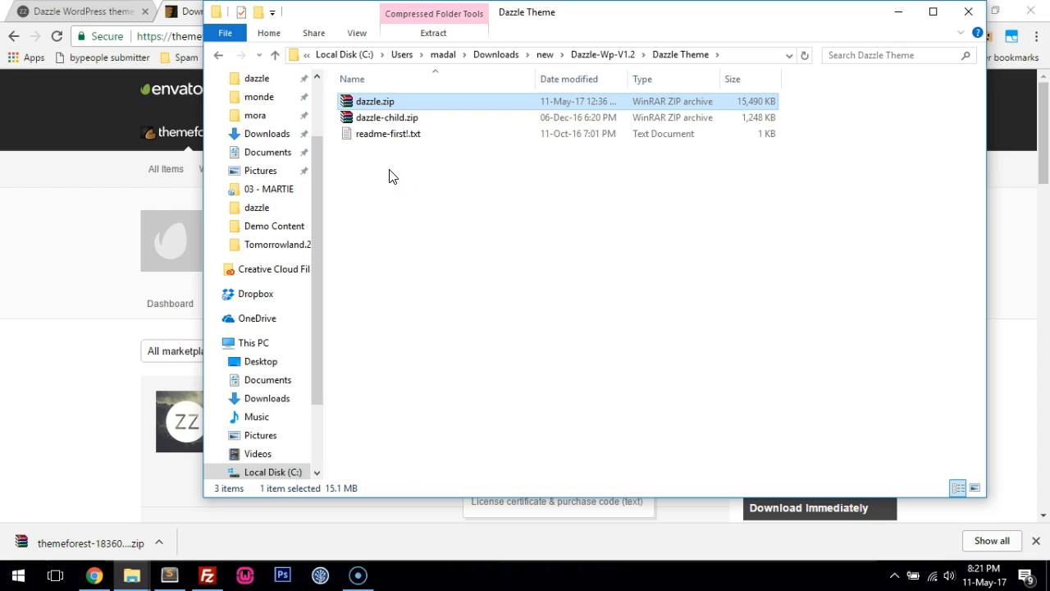
mouse_move(65, 247)
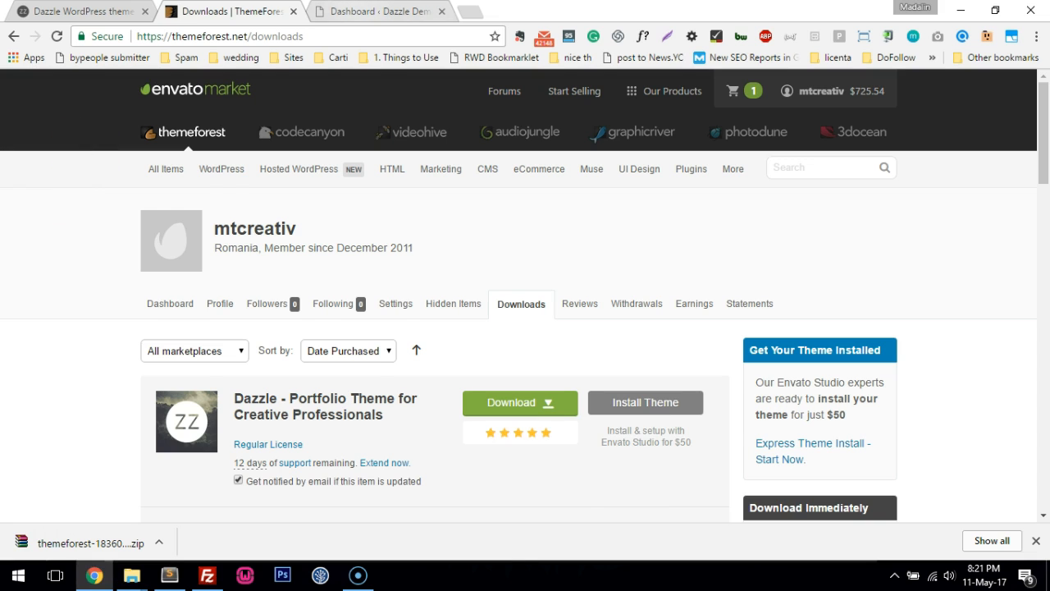
View the Dazzle Demo site's default front page in a new tab, then return to the dashboard
left_click(377, 12)
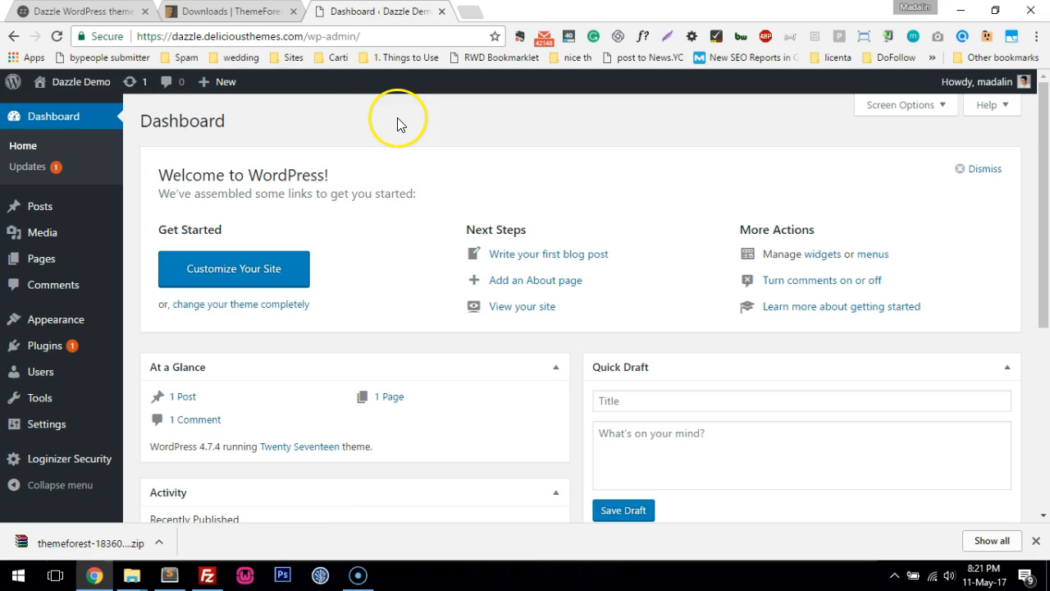
mouse_move(74, 82)
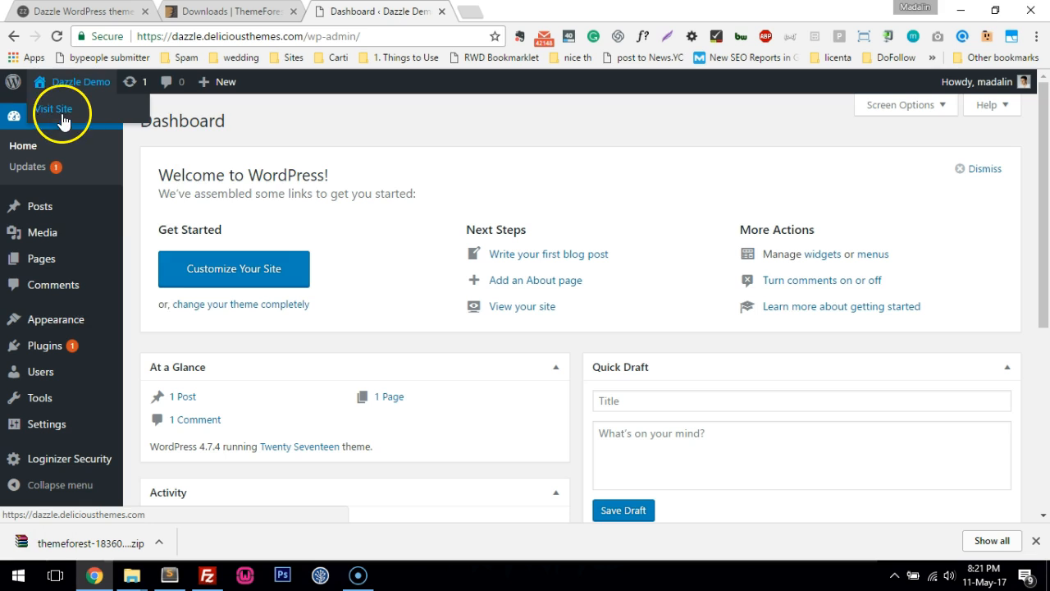
left_click(53, 112)
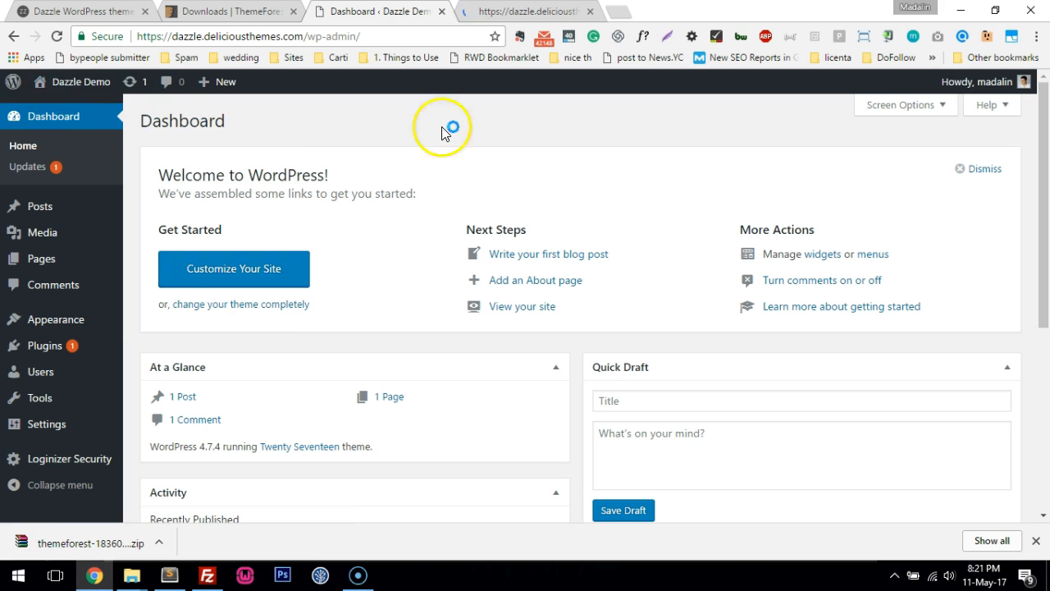
left_click(517, 10)
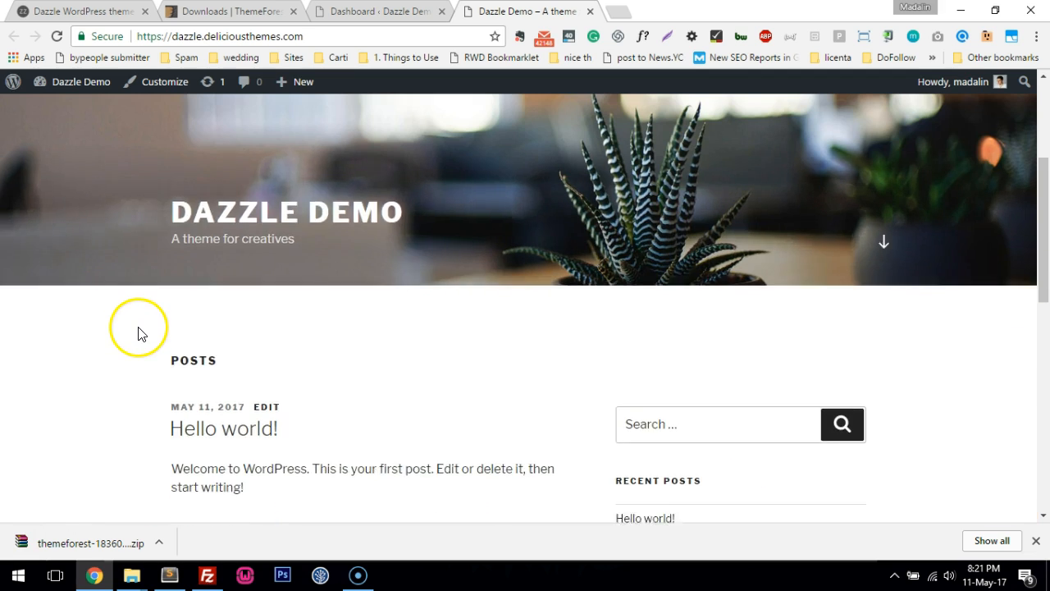
scroll("up", 3)
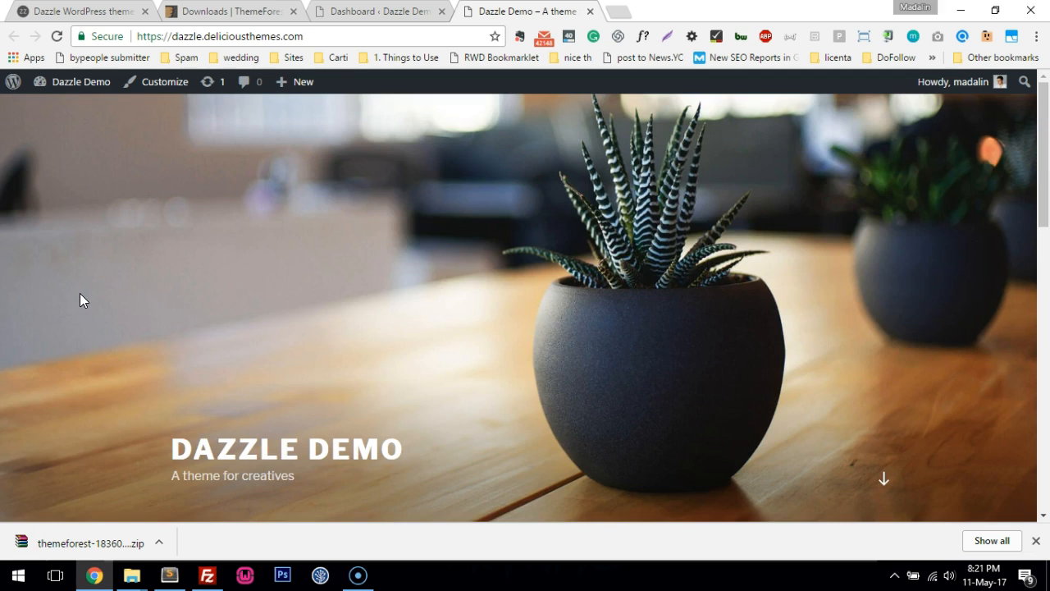
left_click(387, 10)
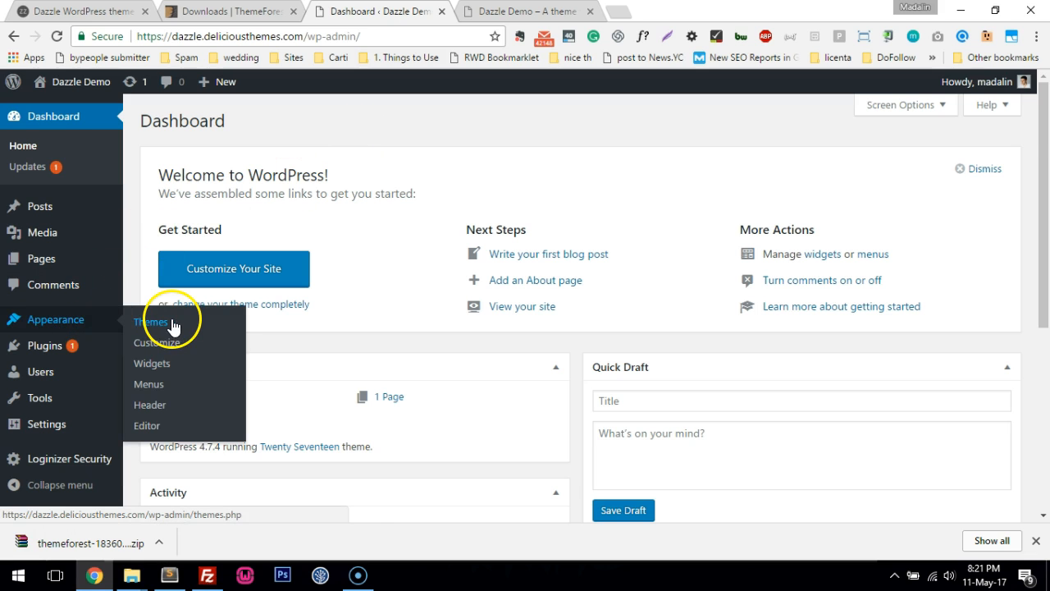
Go to Themes > Add New and choose to upload a theme archive
left_click(153, 322)
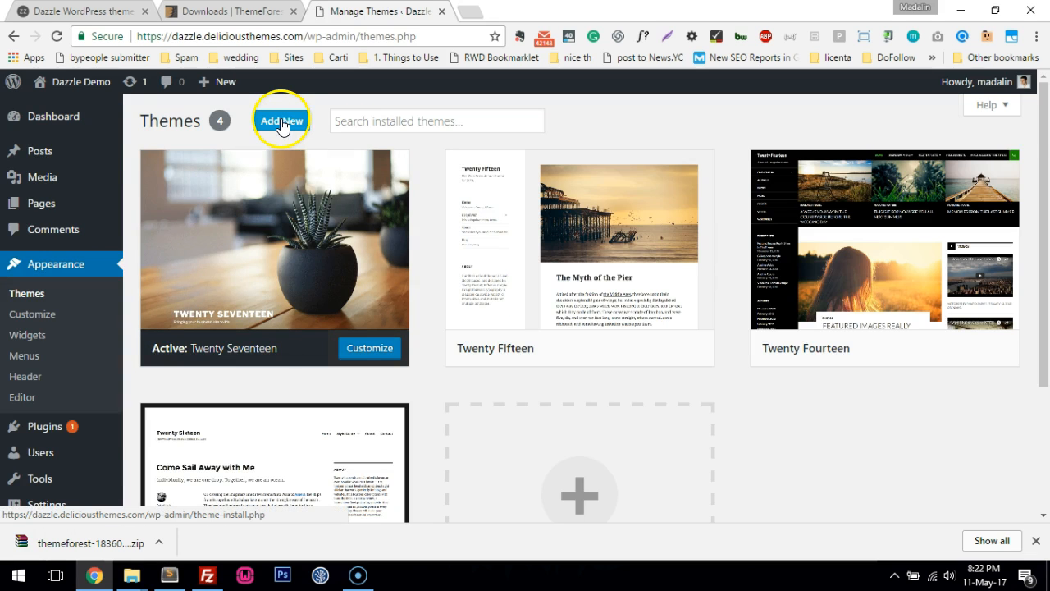
left_click(281, 121)
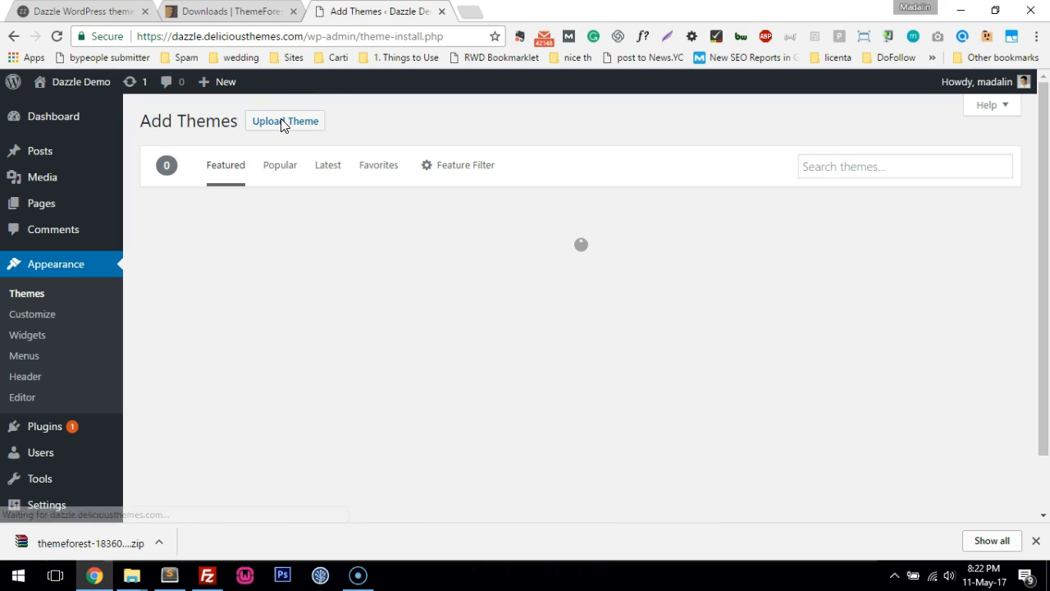
left_click(285, 121)
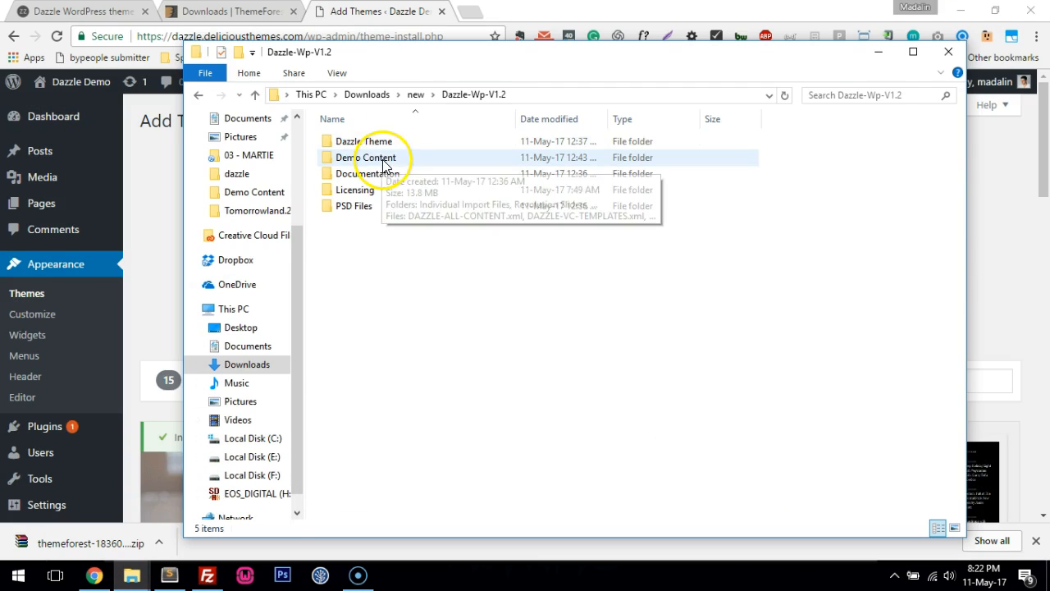
Select dazzle.zip from the Dazzle Theme folder and start Install Now
double_click(358, 141)
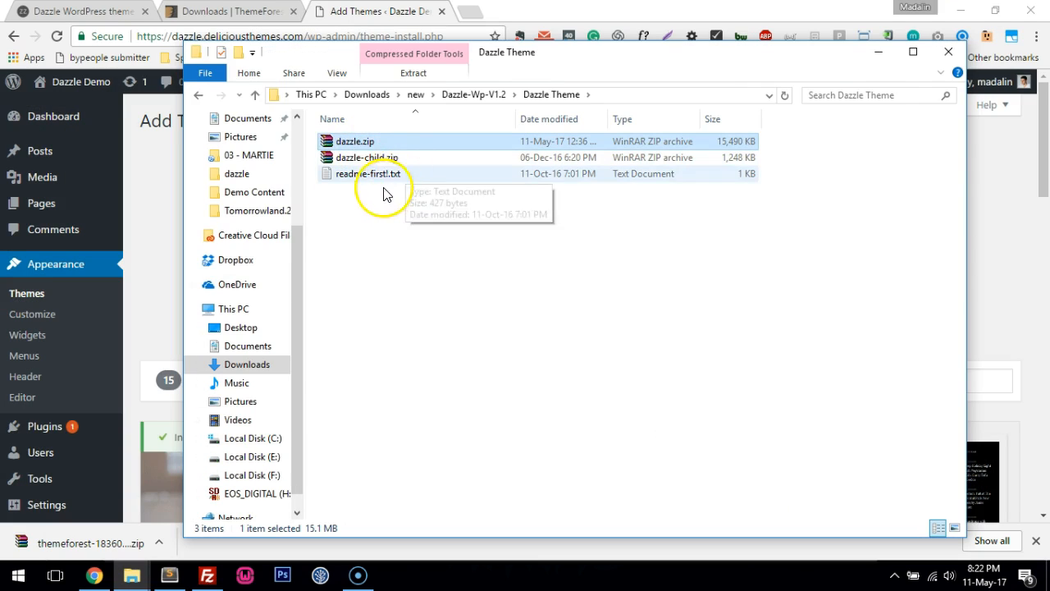
left_click(96, 571)
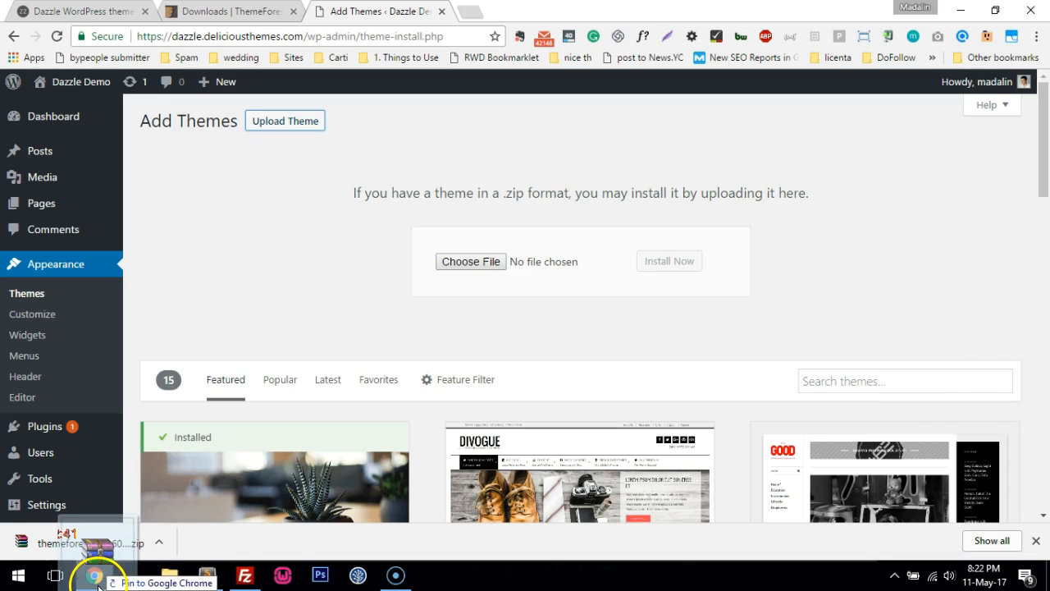
left_click(470, 261)
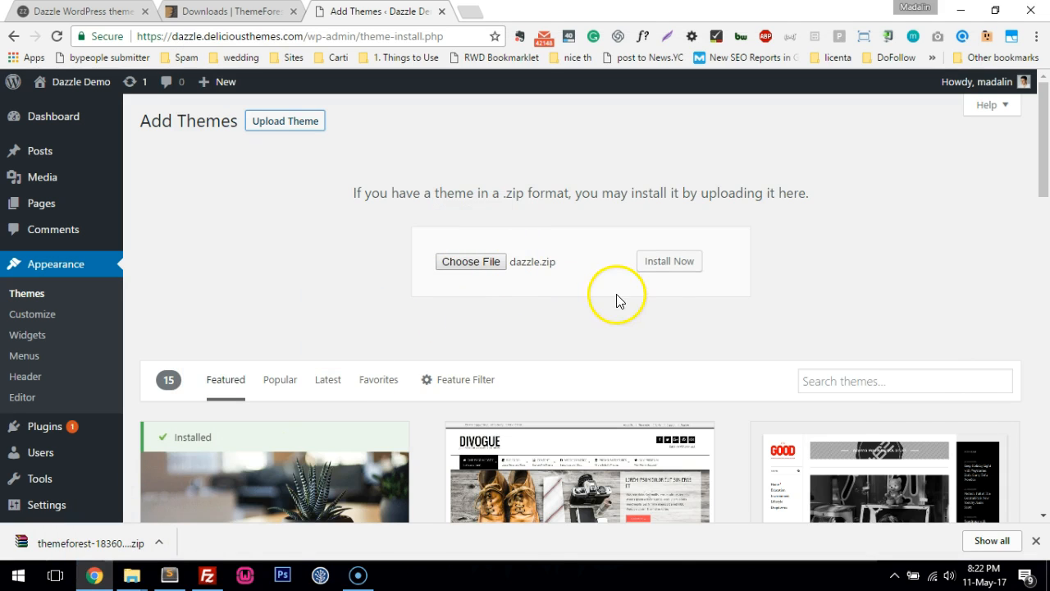
left_click(669, 259)
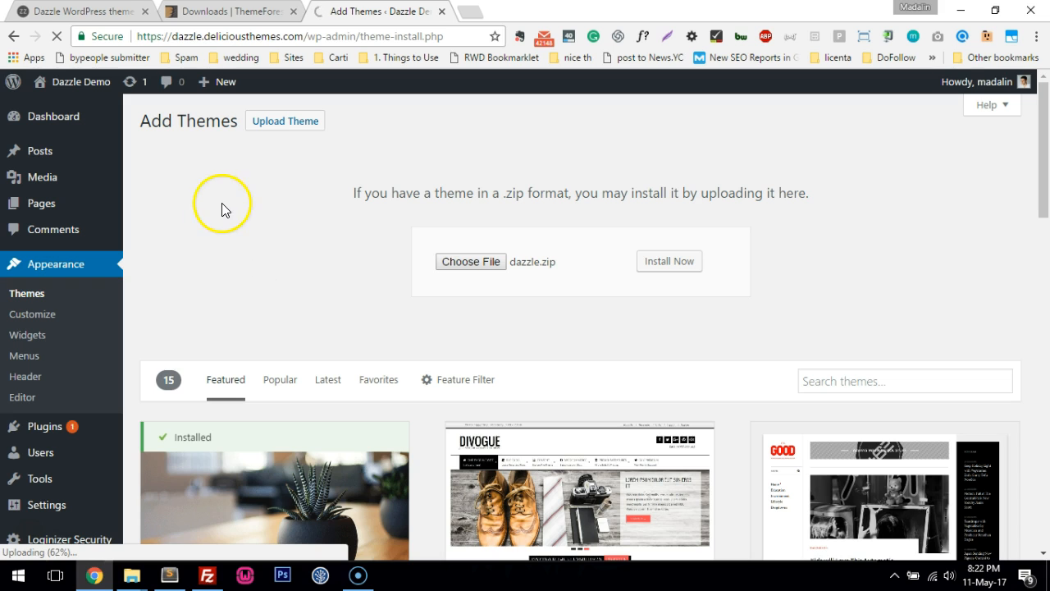
Open Media > Add New in a new tab to see the 24 MB maximum upload size
right_click(62, 177)
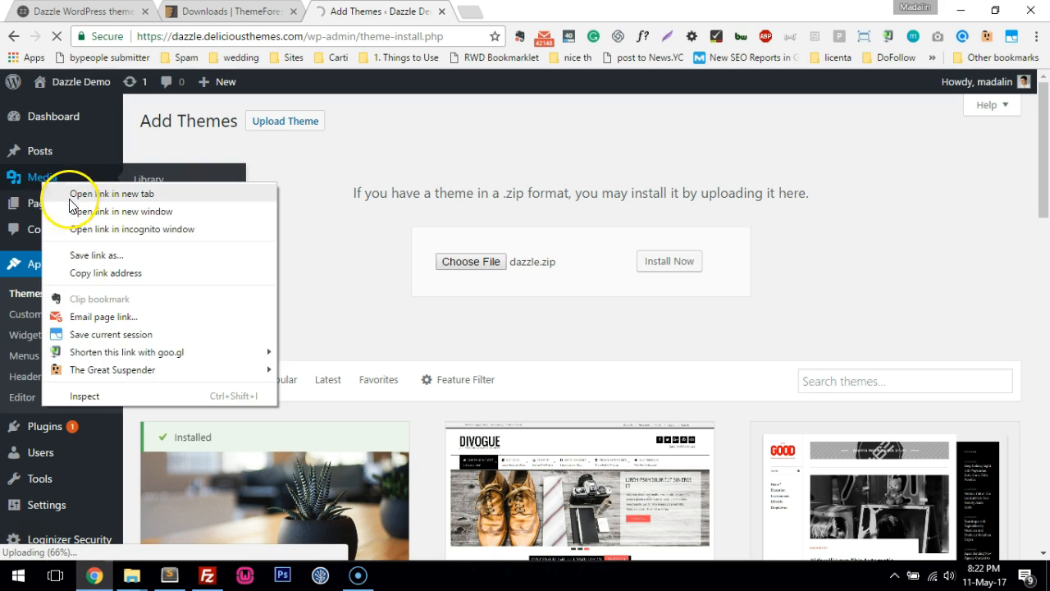
left_click(112, 194)
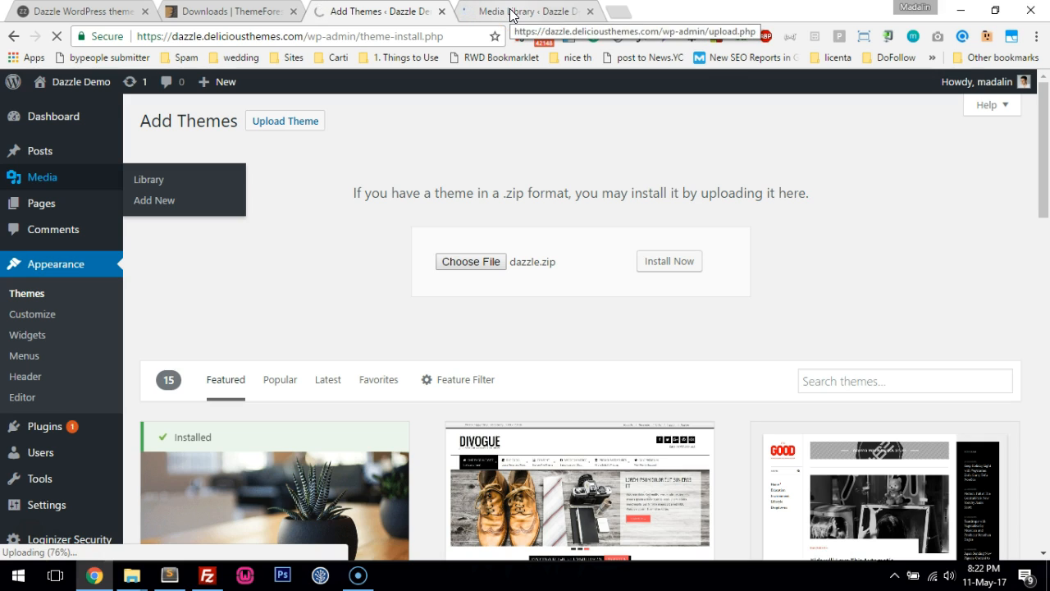
left_click(544, 9)
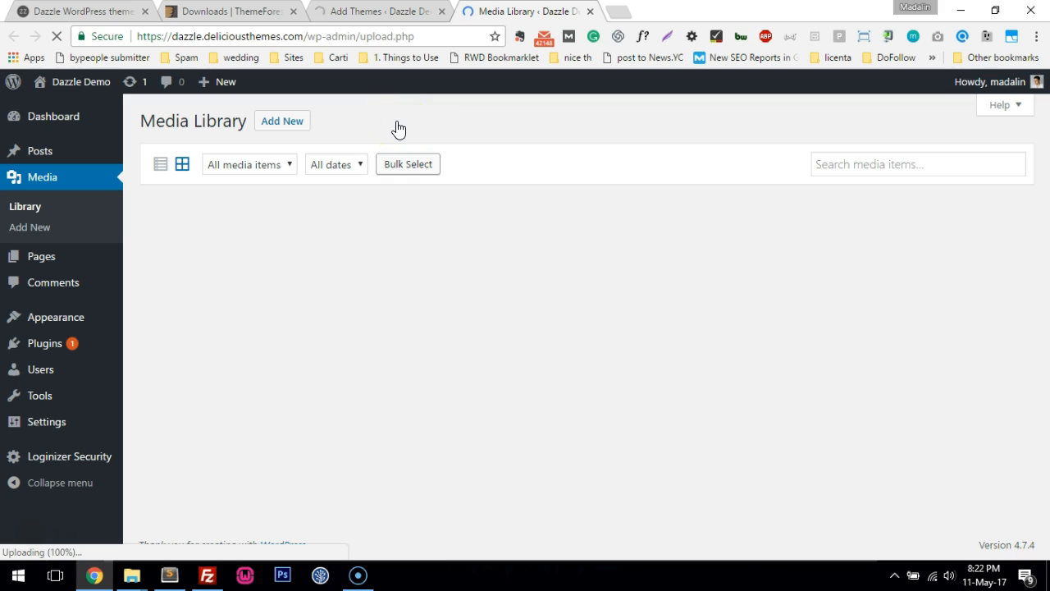
mouse_move(29, 226)
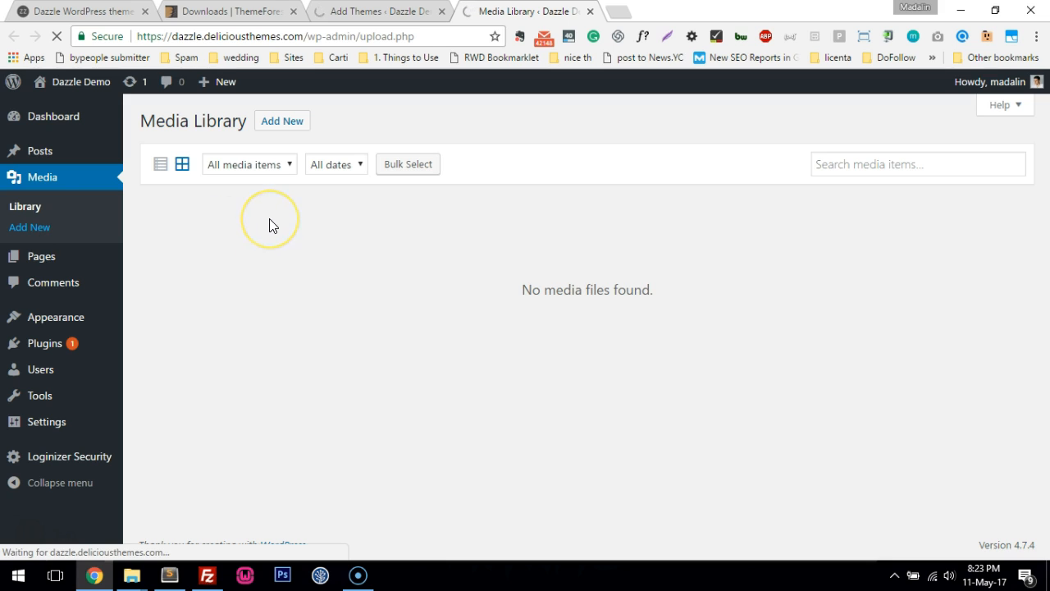
left_click(282, 122)
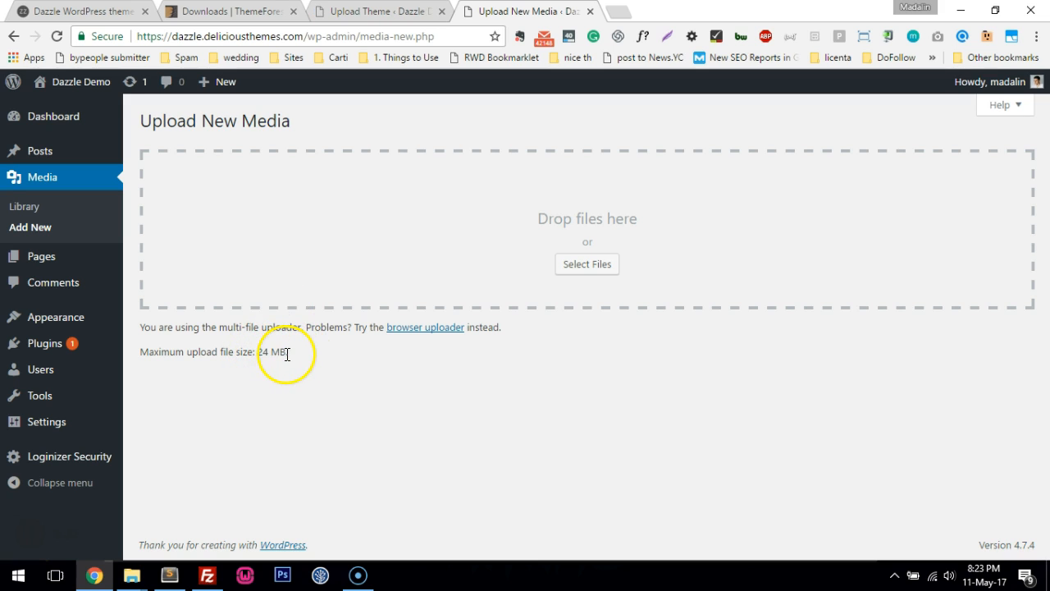
Back on the Upload Theme tab, activate Dazzle once it reports installed successfully
left_click(387, 13)
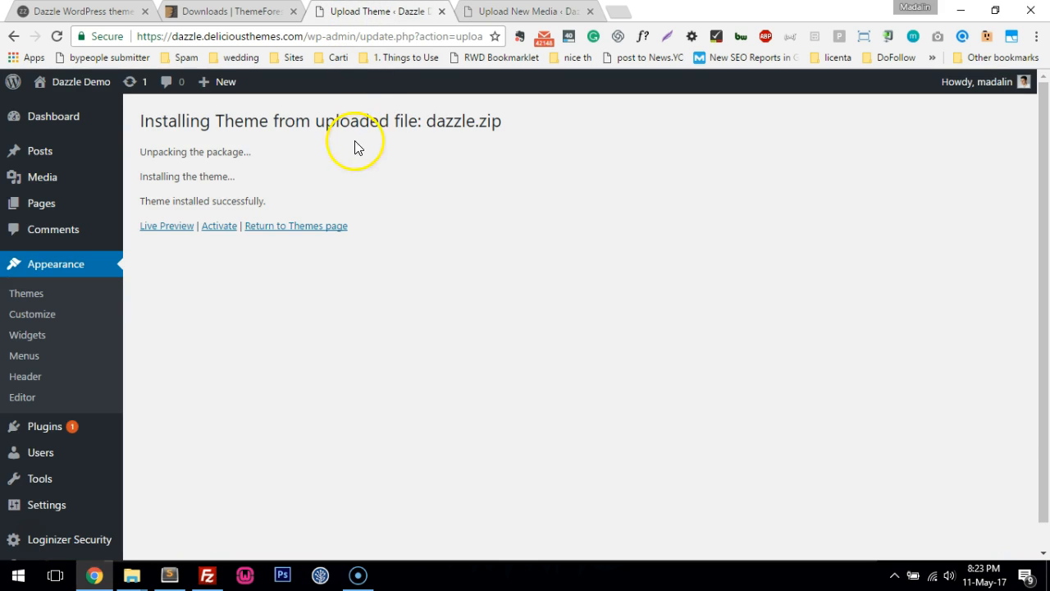
left_click(555, 10)
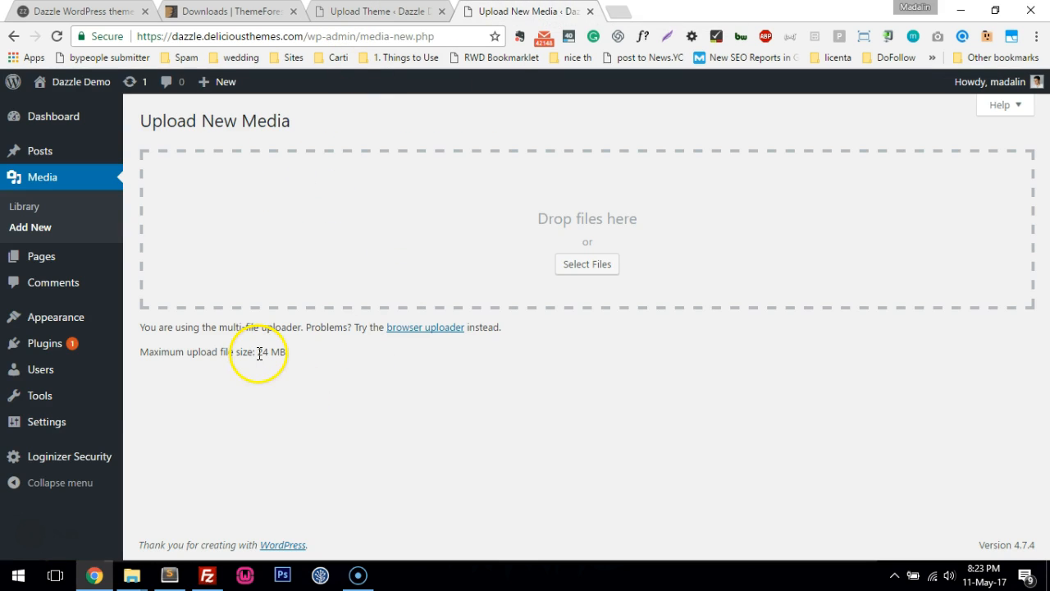
mouse_move(312, 357)
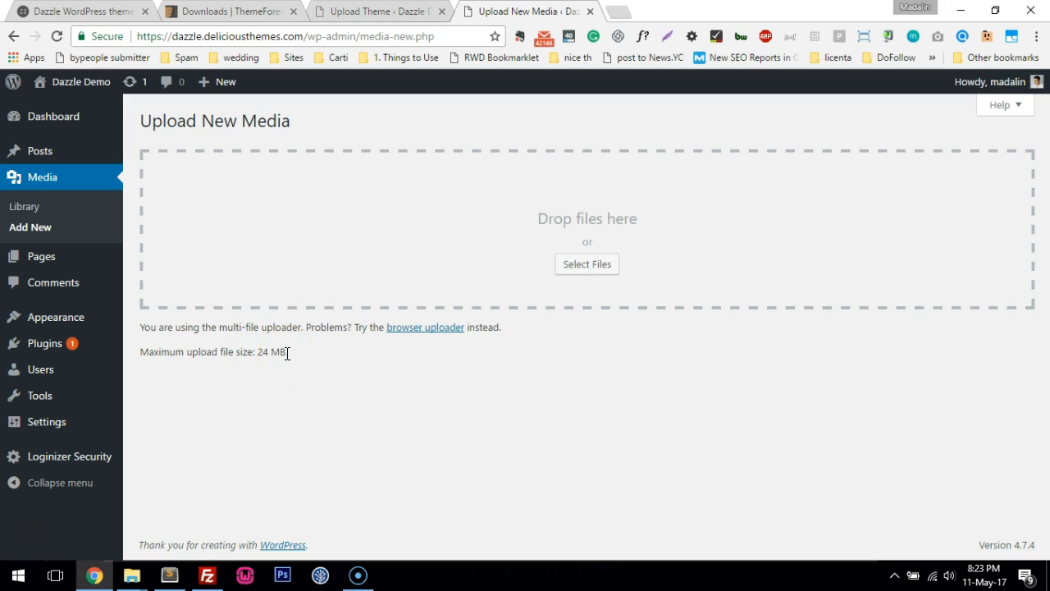
mouse_move(285, 358)
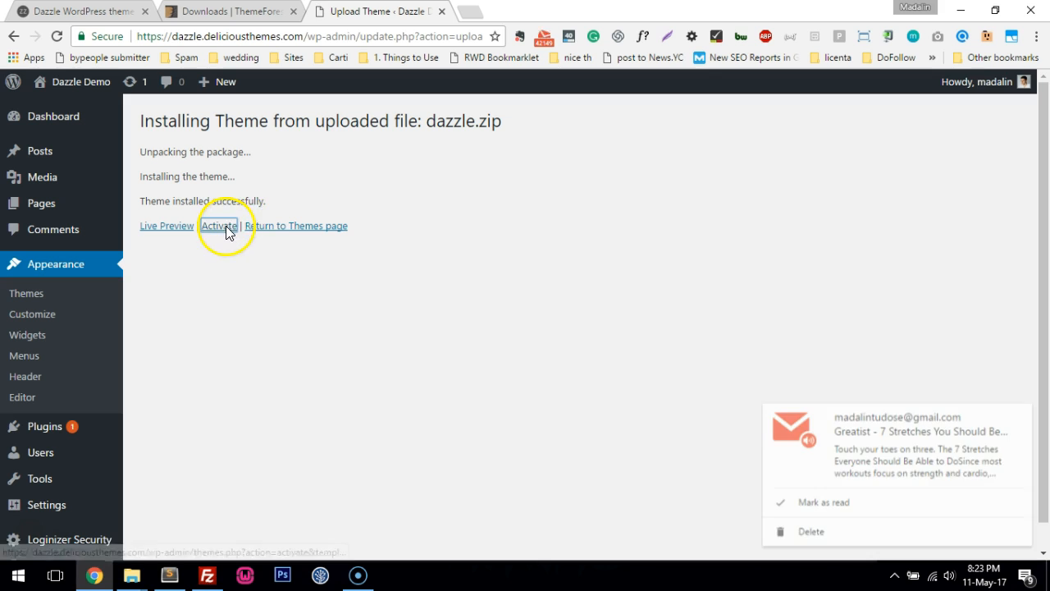
left_click(218, 226)
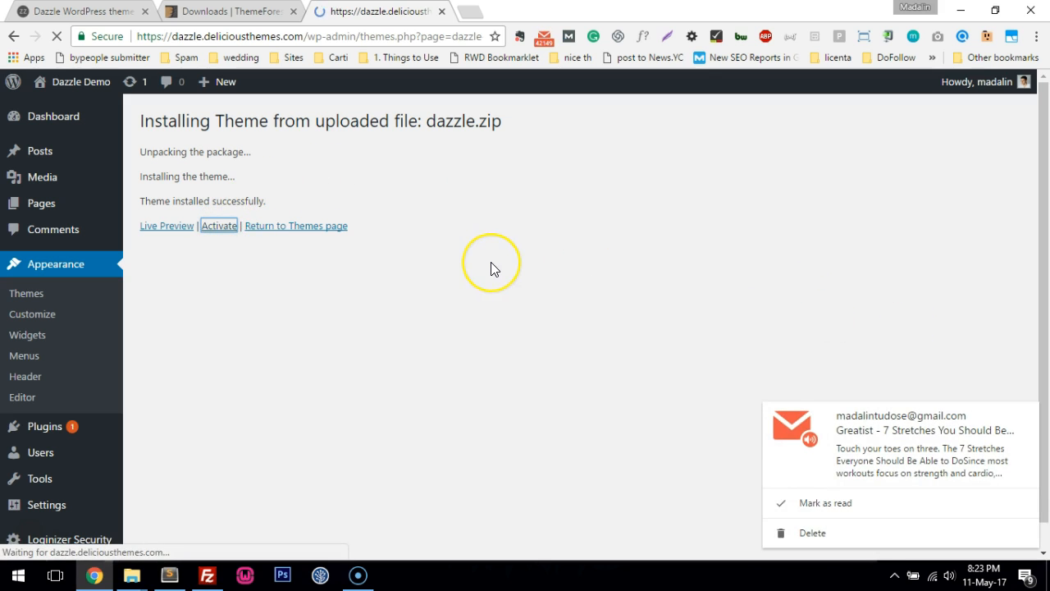
Start the Dazzle setup wizard with Let's Go! to reach the eight default plugins list
left_click(218, 226)
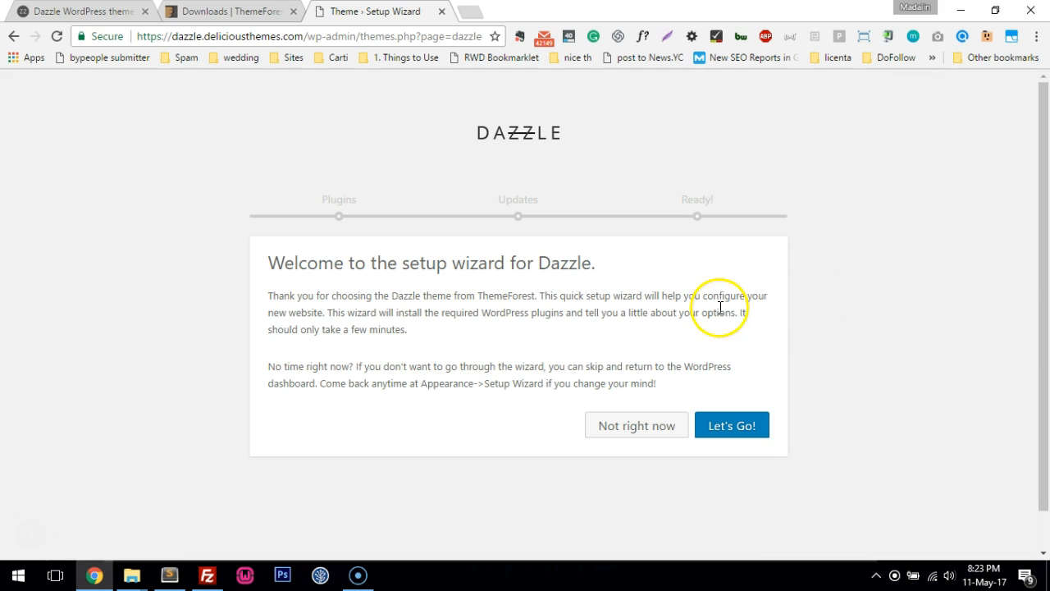
mouse_move(505, 301)
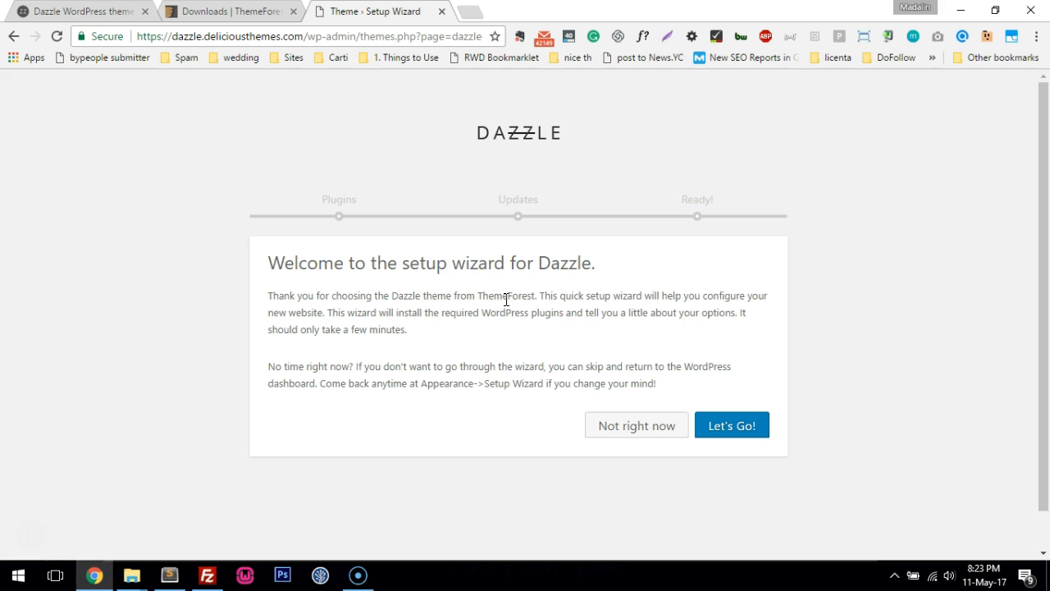
mouse_move(433, 273)
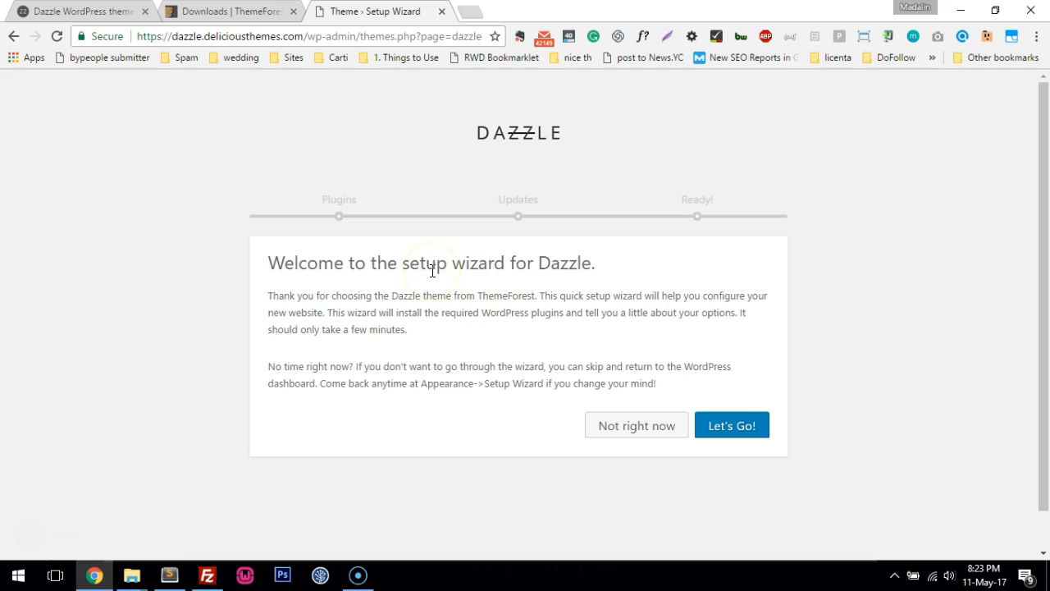
mouse_move(745, 434)
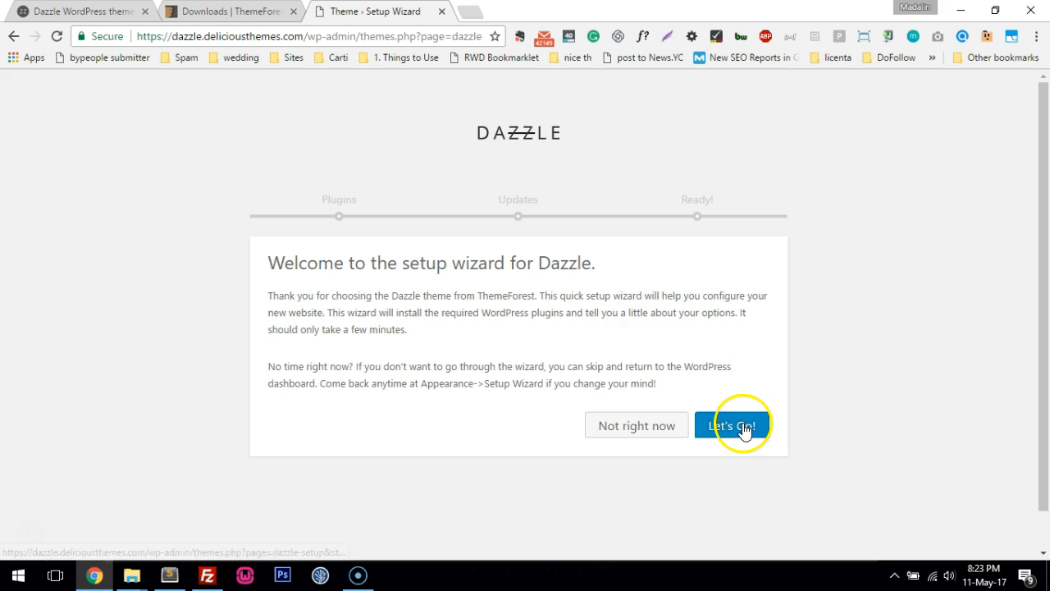
left_click(735, 425)
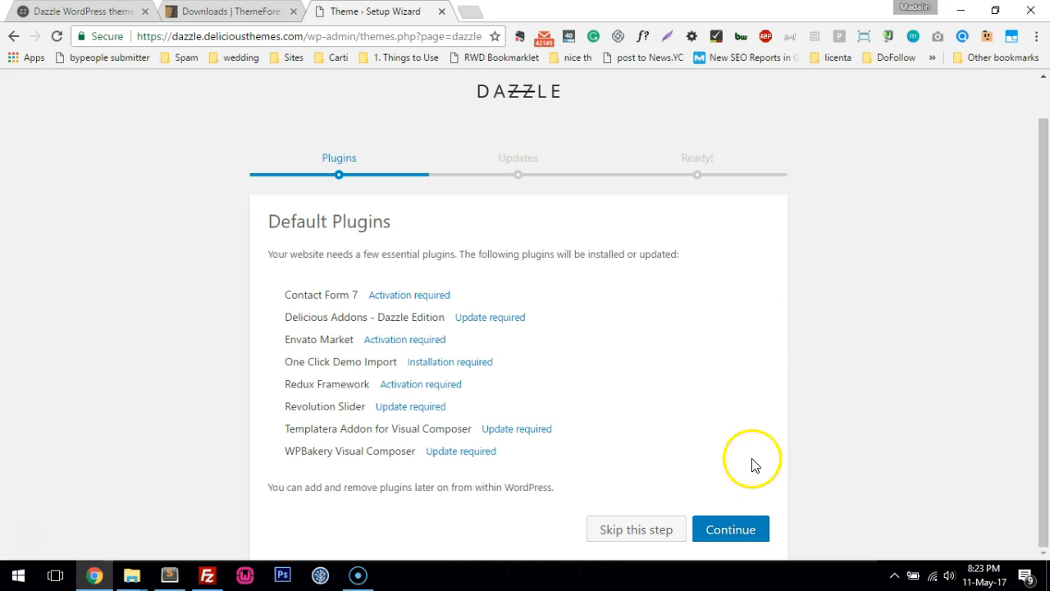
mouse_move(735, 535)
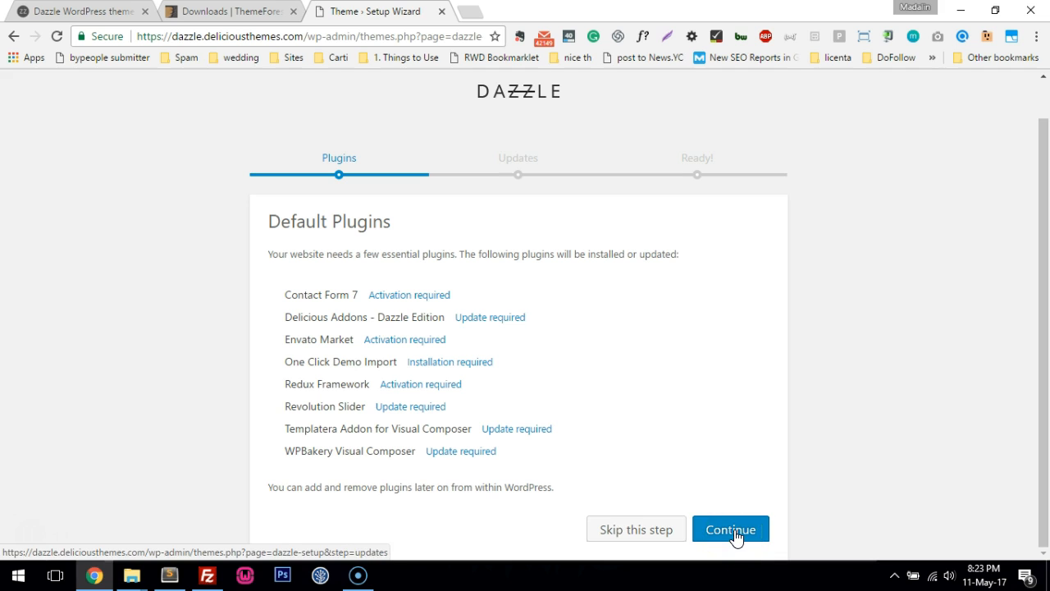
Install the listed default plugins and continue to the theme updates step
left_click(732, 529)
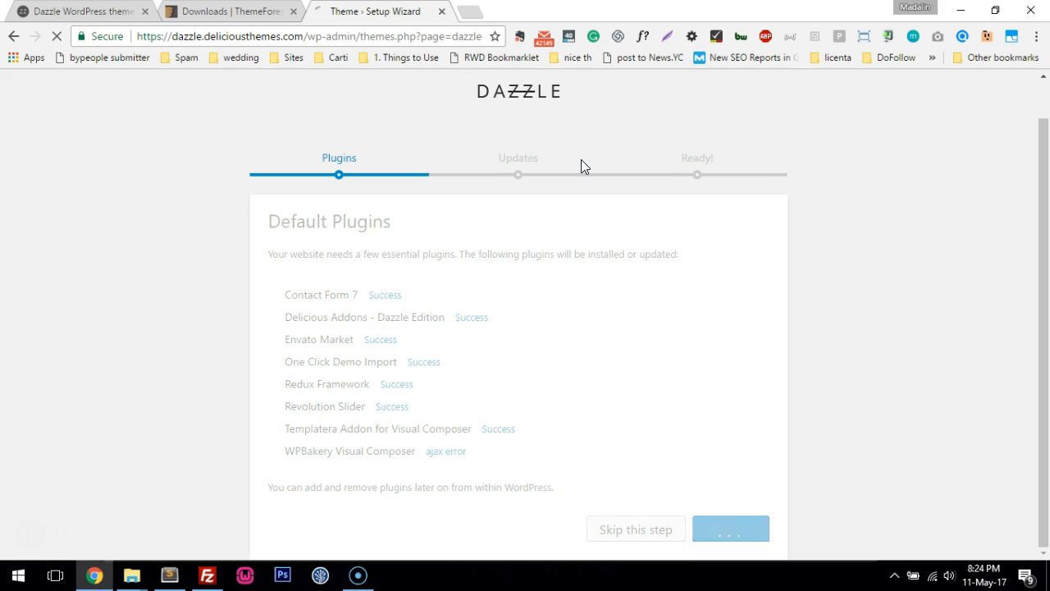
left_click(731, 528)
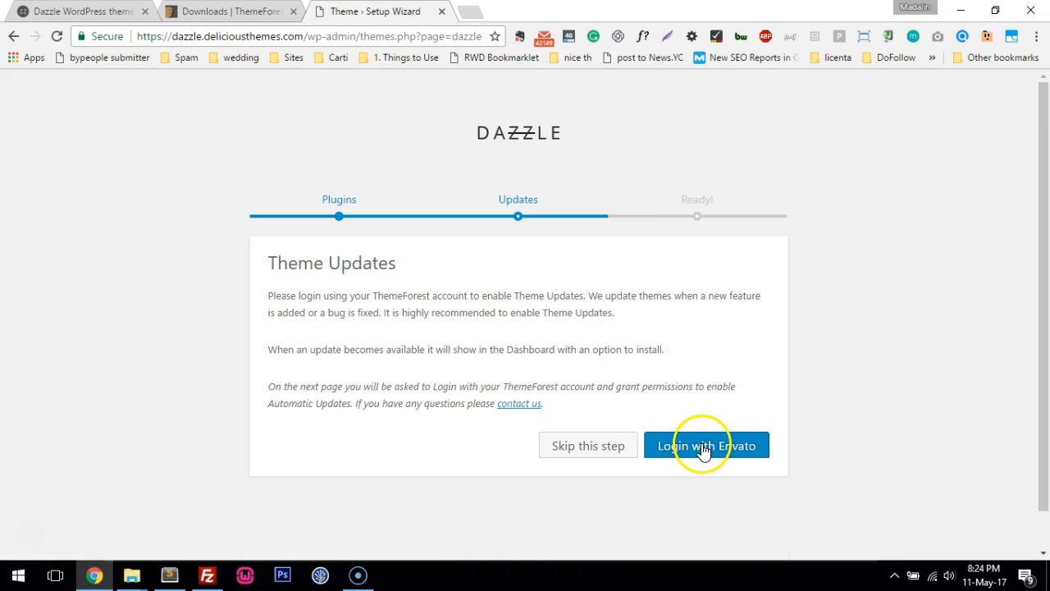
Log in with Envato and approve connecting DeliciousThemes to the account
left_click(706, 445)
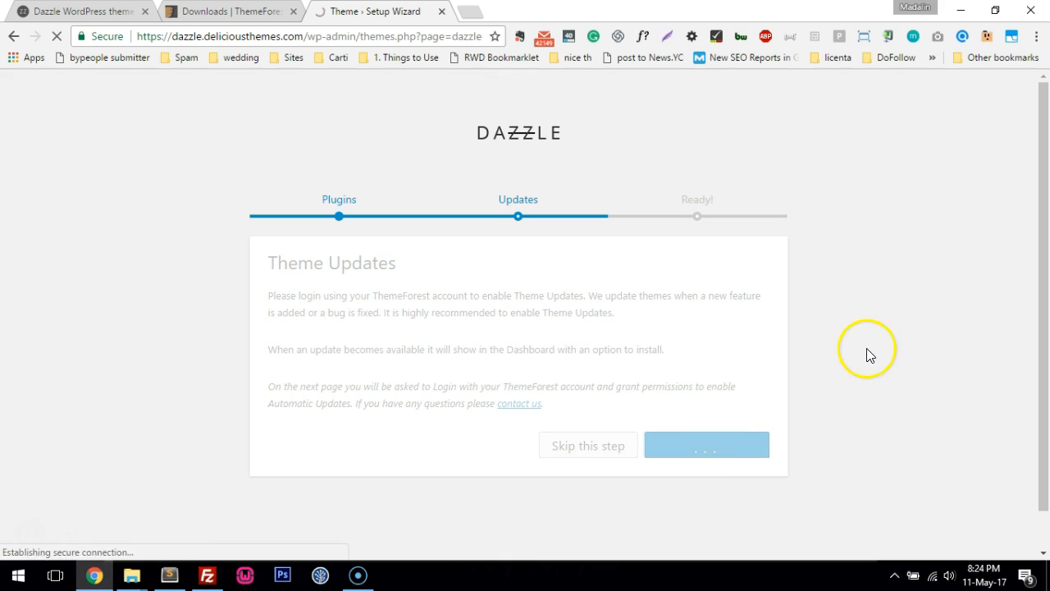
left_click(706, 444)
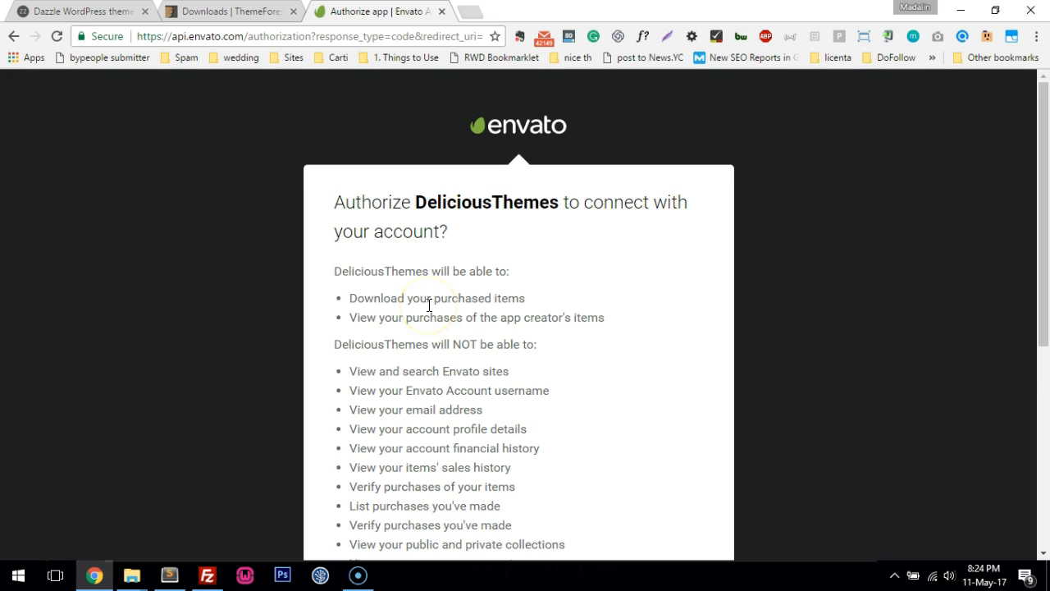
scroll("down", 3)
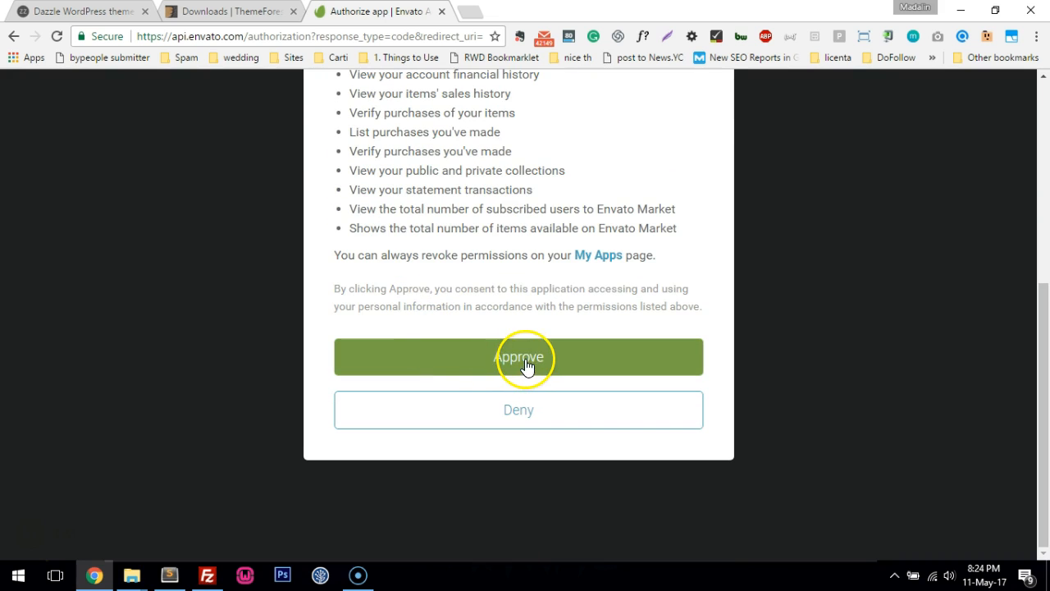
left_click(518, 357)
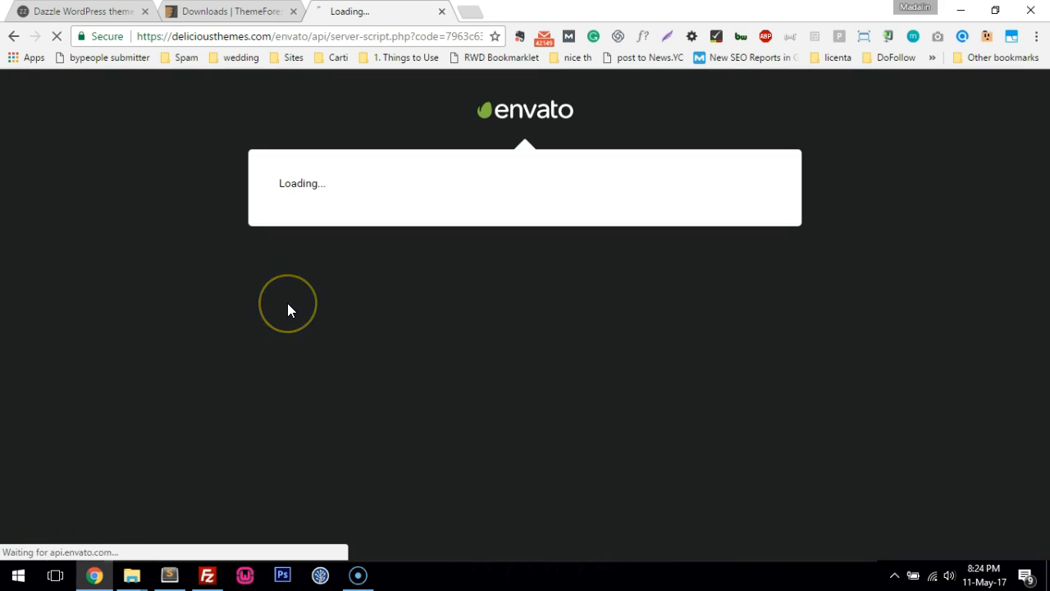
mouse_move(168, 273)
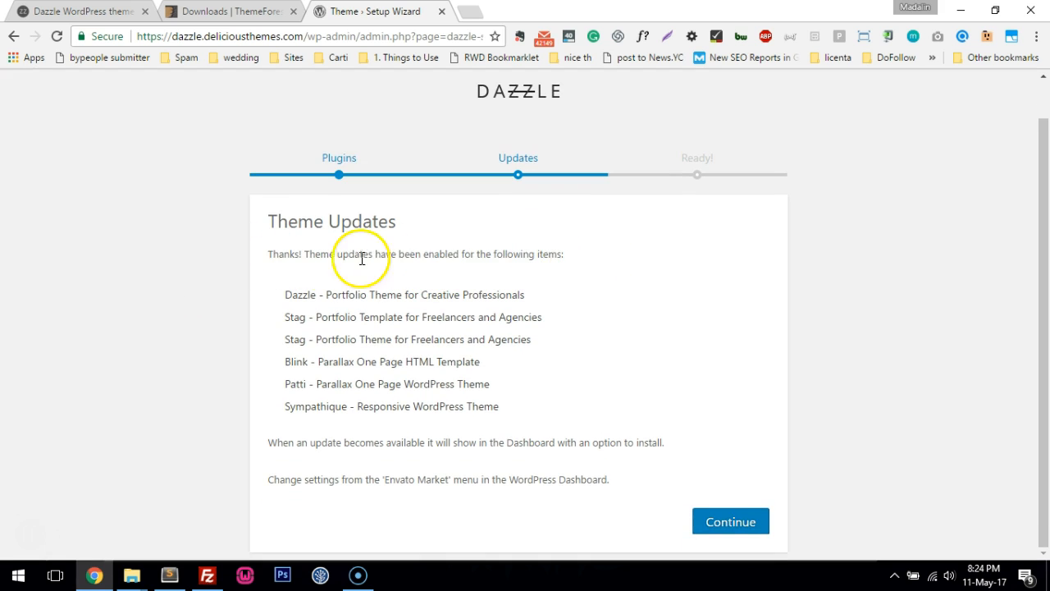
mouse_move(620, 315)
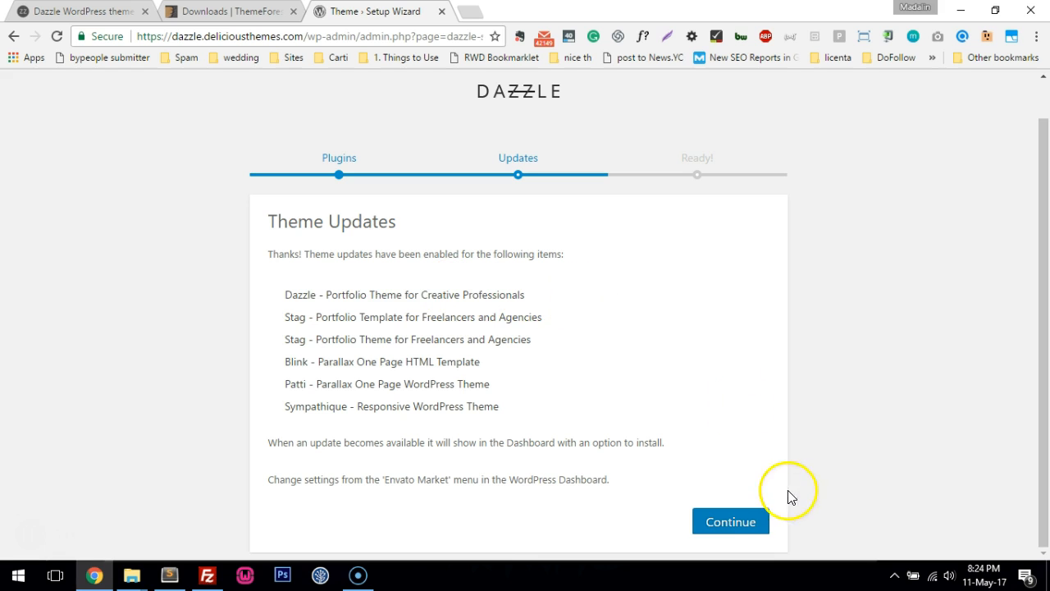
Continue past theme updates and open the 'View your new website' link in a new tab
left_click(731, 522)
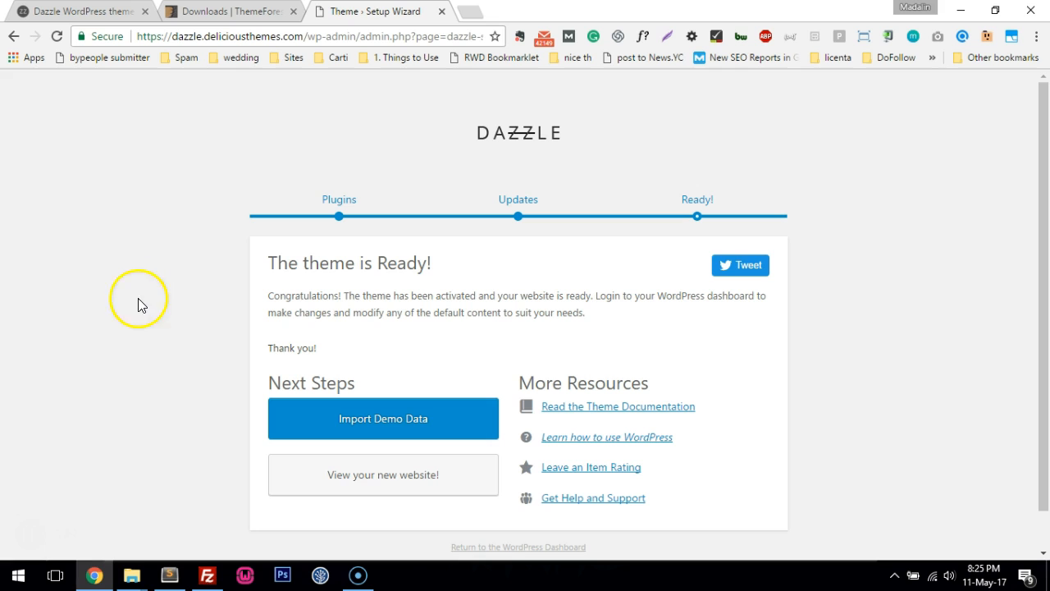
right_click(383, 419)
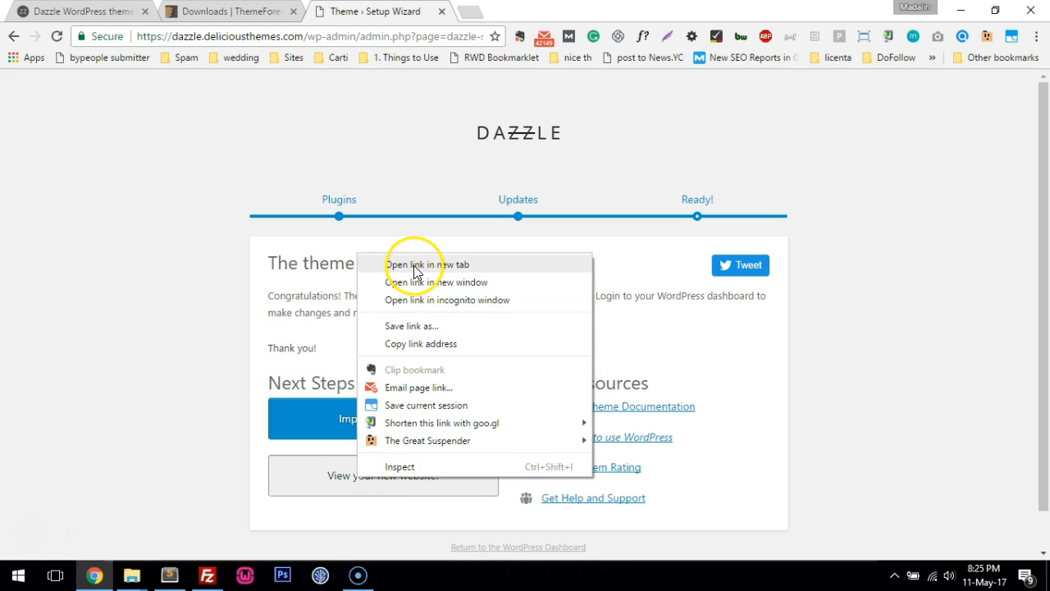
left_click(415, 264)
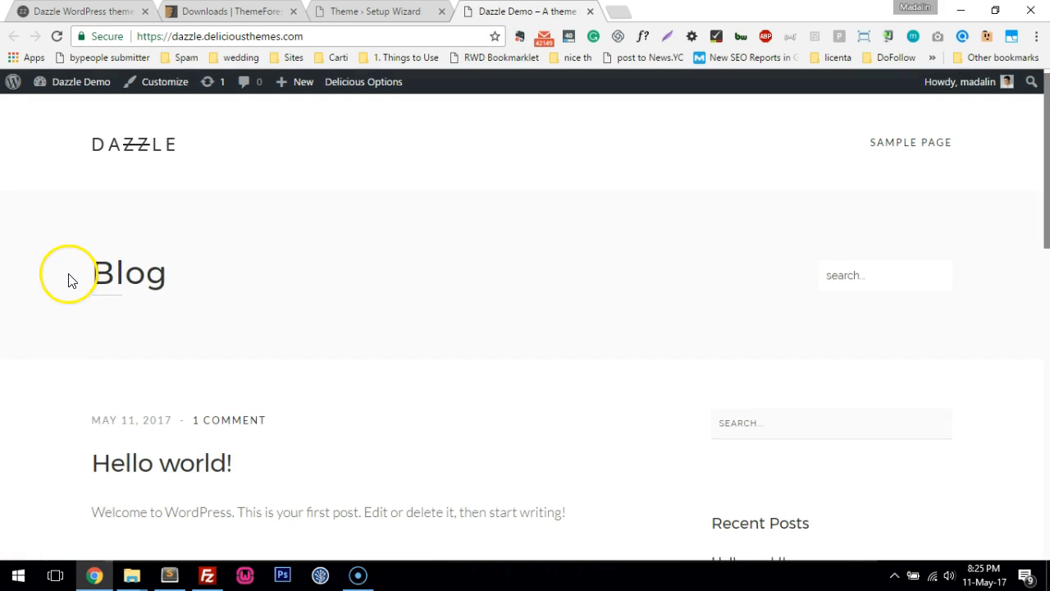
scroll("down", 3)
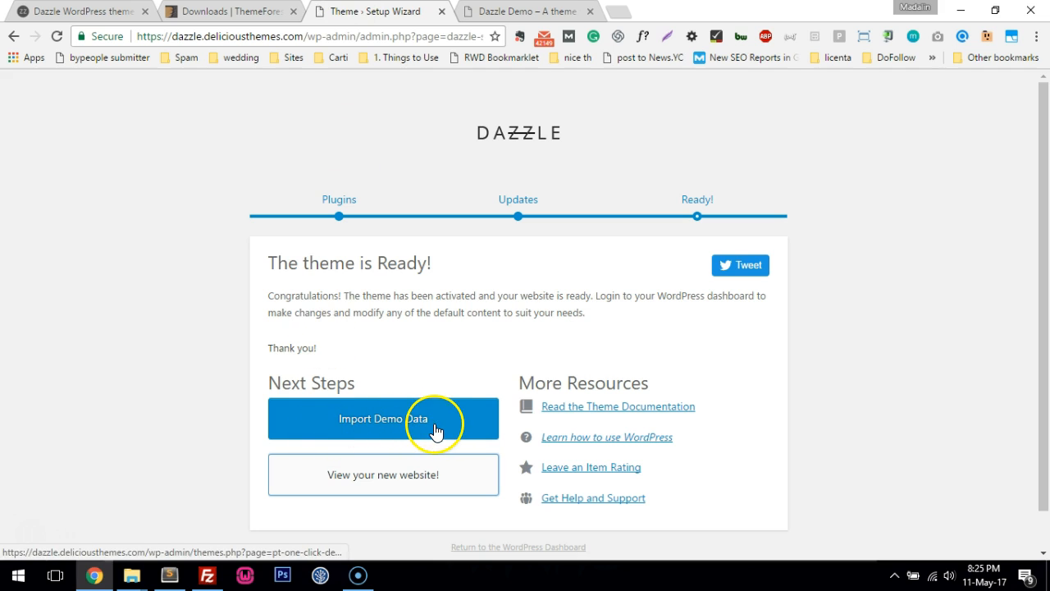
Glance at the theme's online demo, then launch Import Demo Data on the One Click Demo Import page
left_click(384, 419)
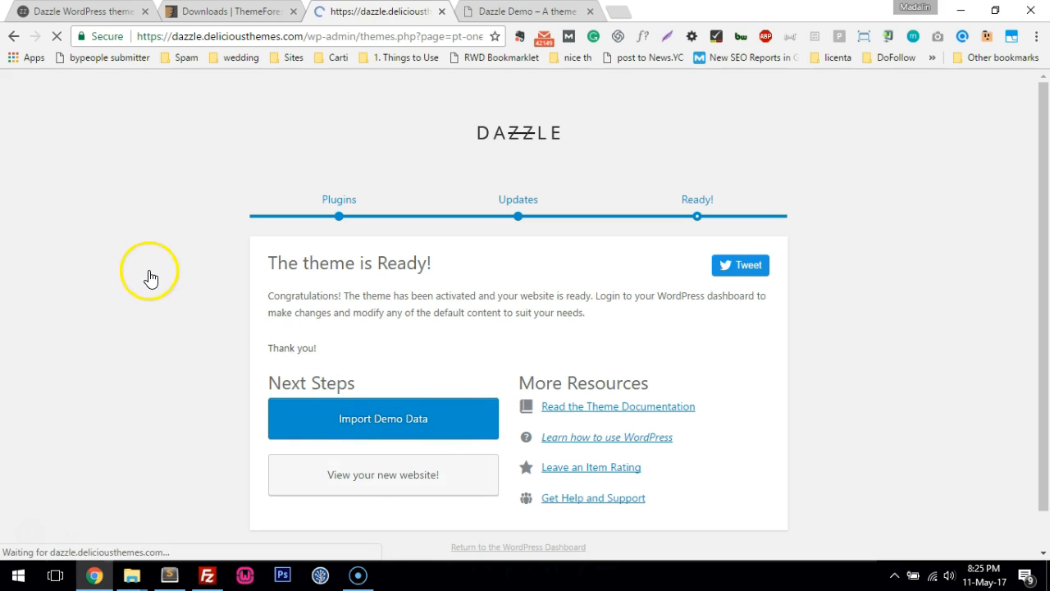
left_click(384, 418)
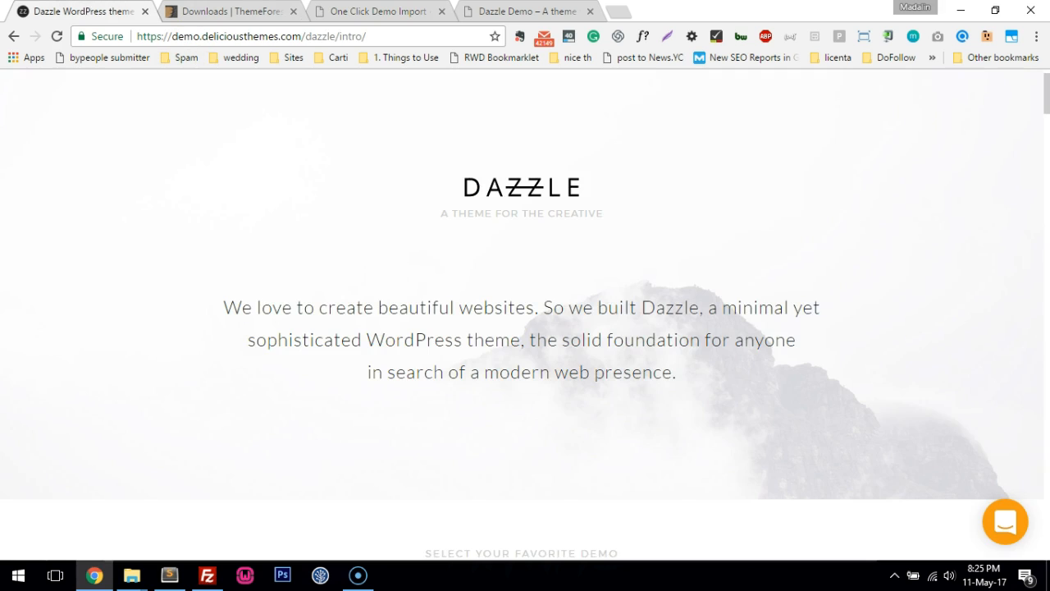
scroll("down", 3)
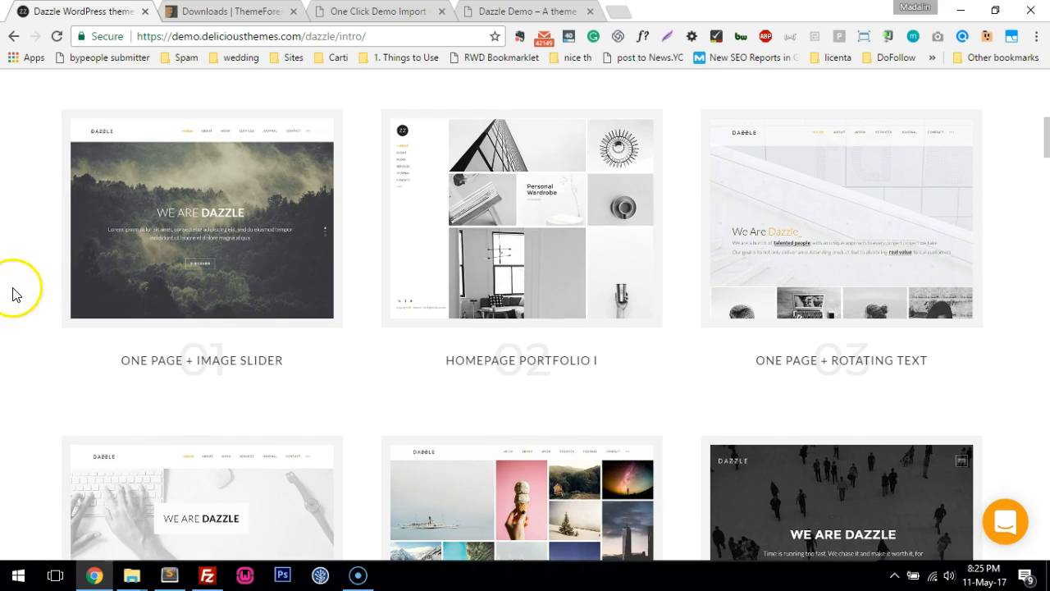
left_click(380, 9)
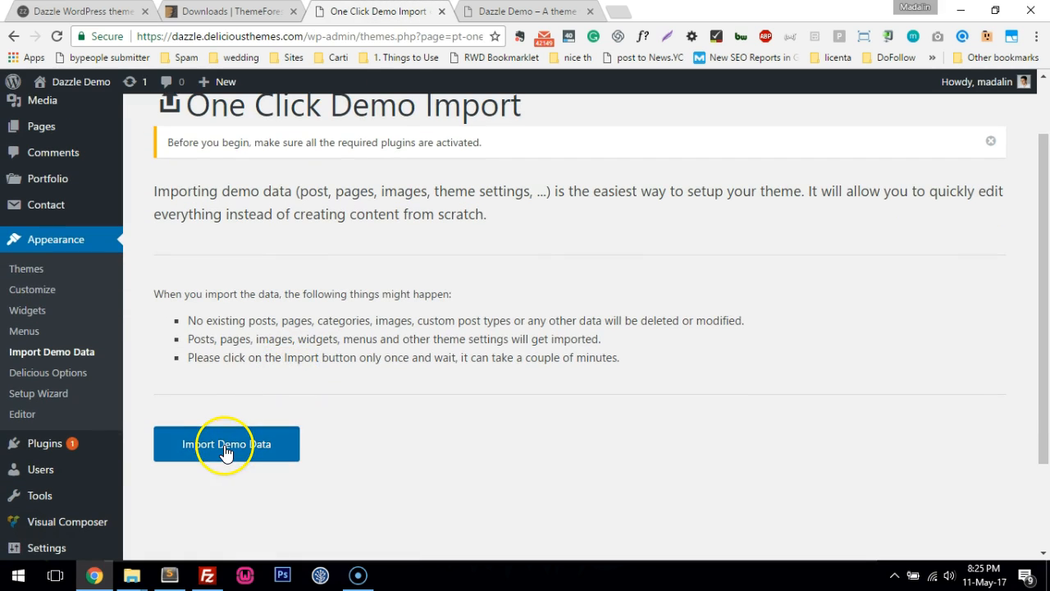
left_click(226, 443)
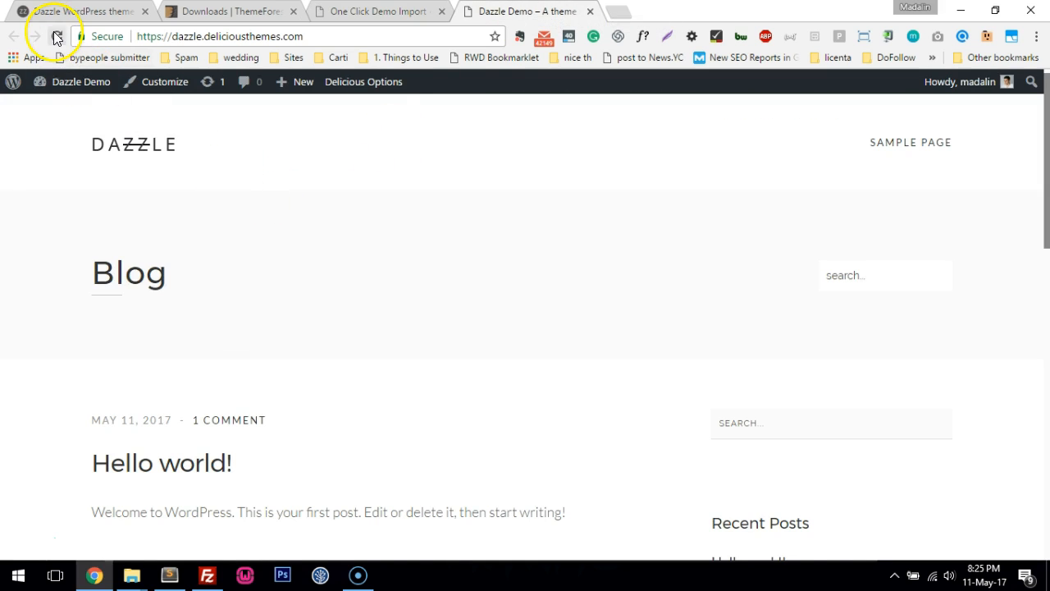
Reload the homepage to show the imported Dazzle demo sections and jump to Services from the header
left_click(54, 36)
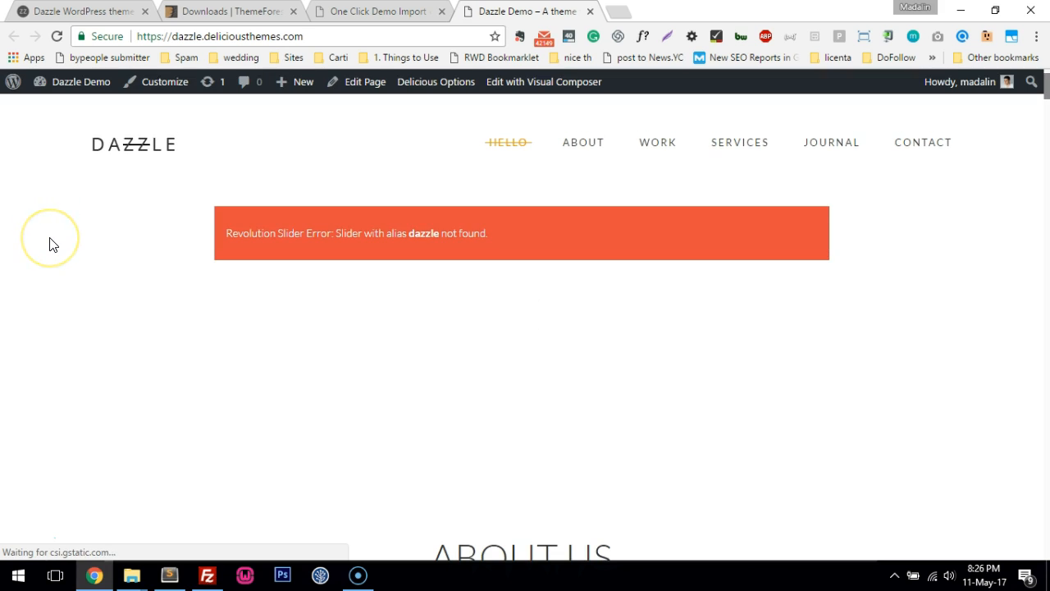
mouse_move(273, 233)
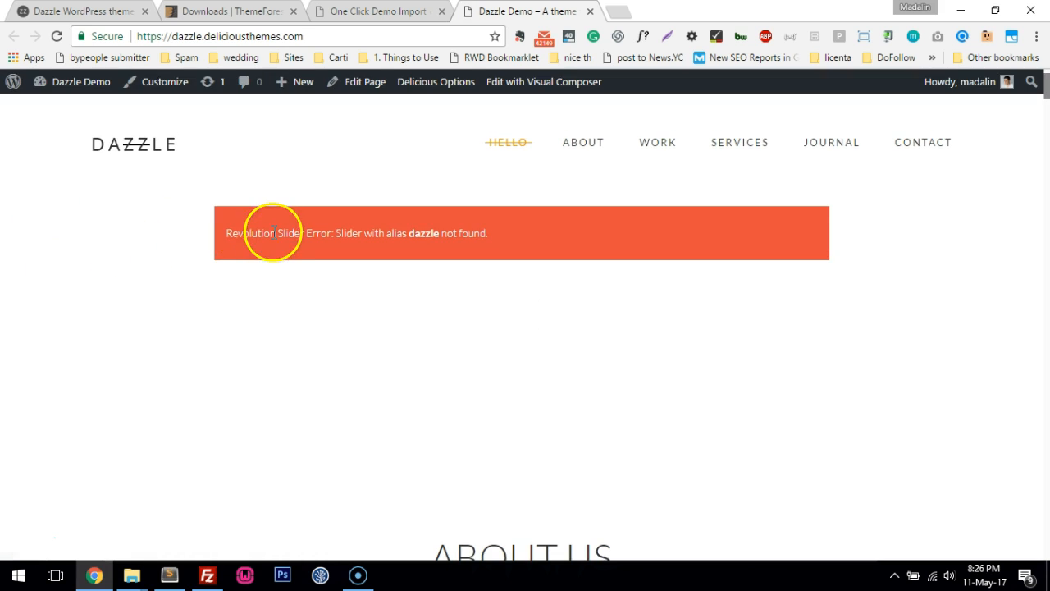
mouse_move(531, 251)
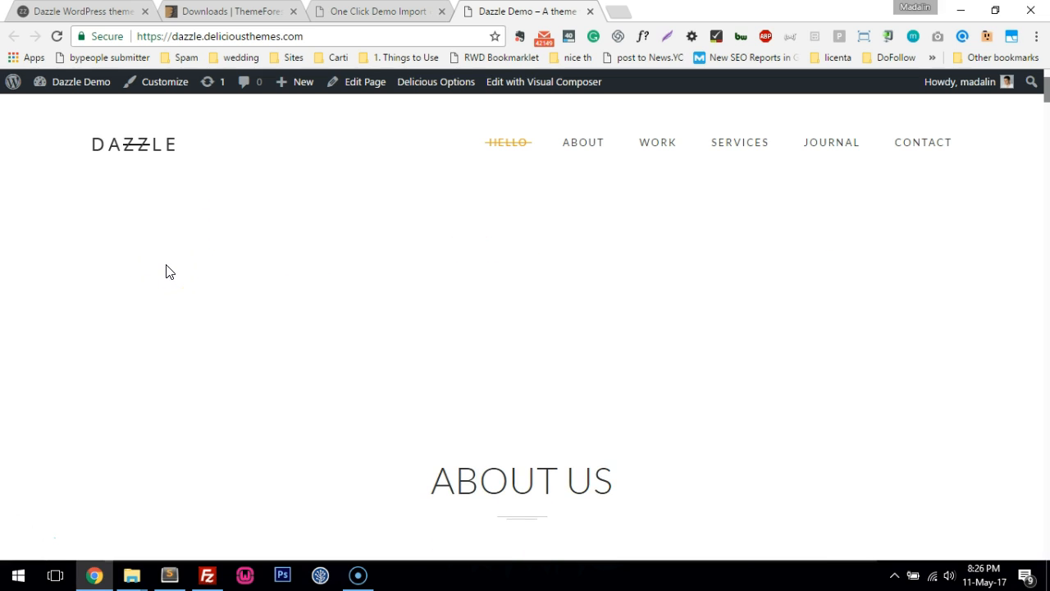
scroll("down", 3)
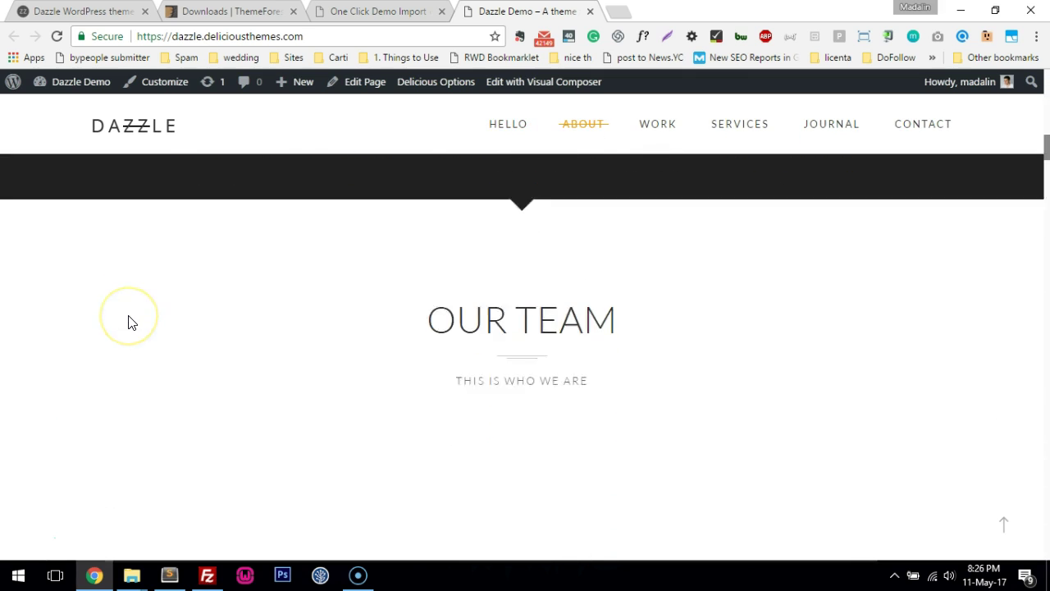
scroll("down", 3)
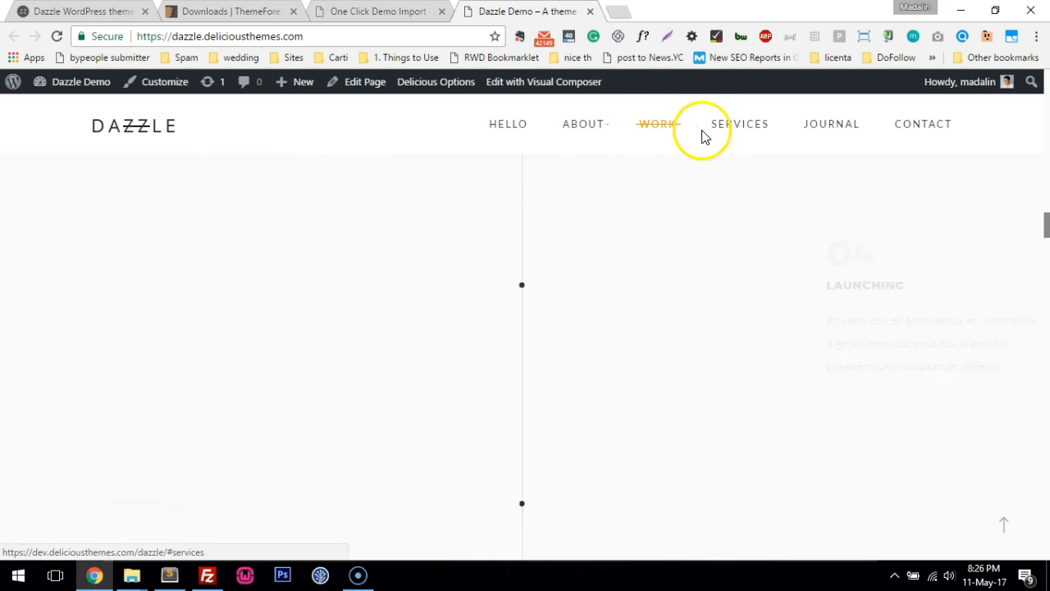
left_click(742, 125)
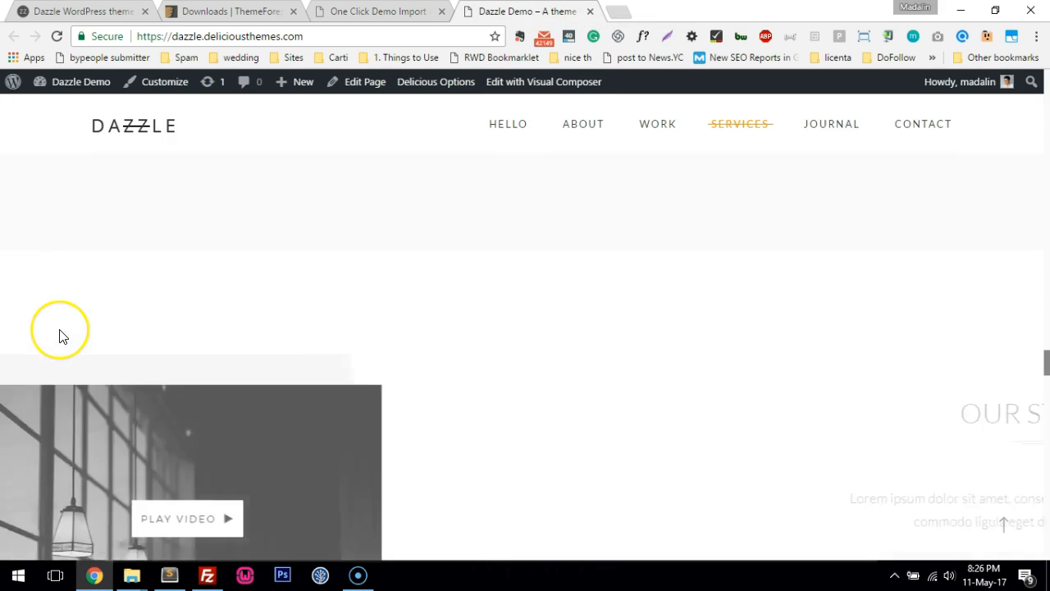
Return from the import tab to the admin Dashboard showing 11 posts and 16 pages
left_click(377, 10)
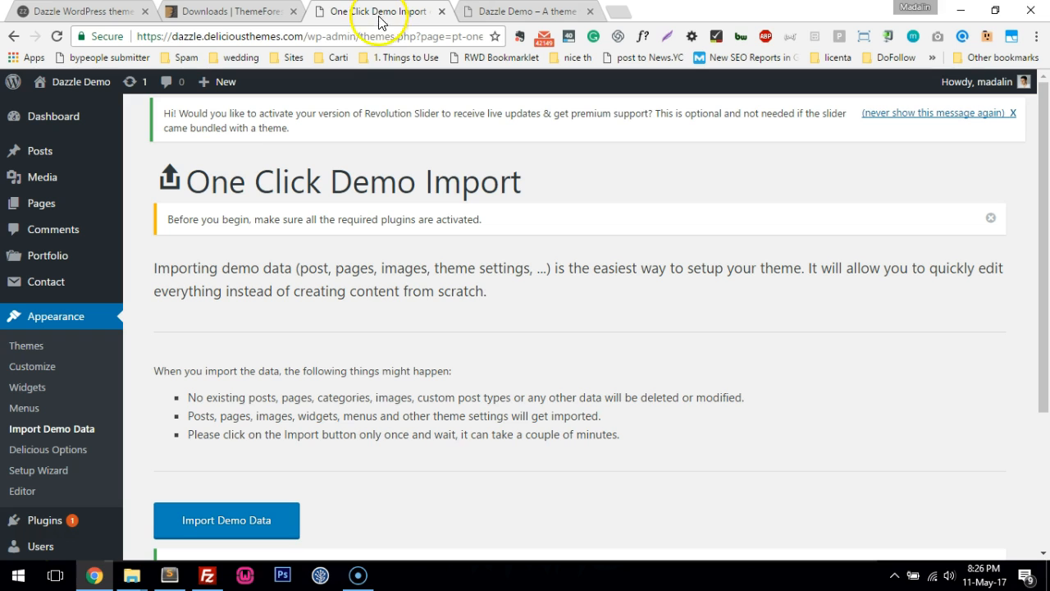
mouse_move(53, 114)
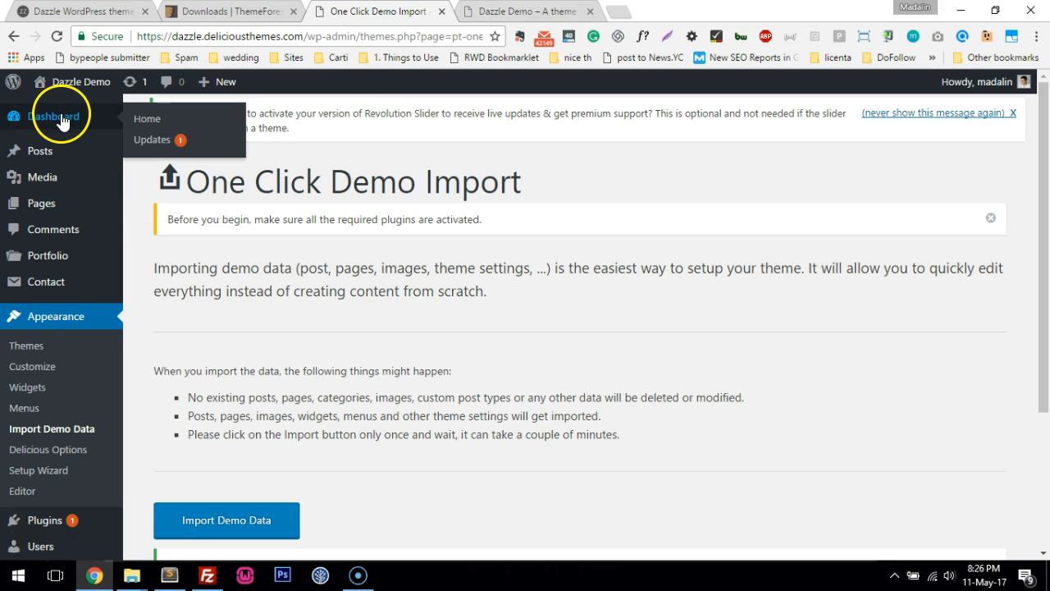
left_click(44, 115)
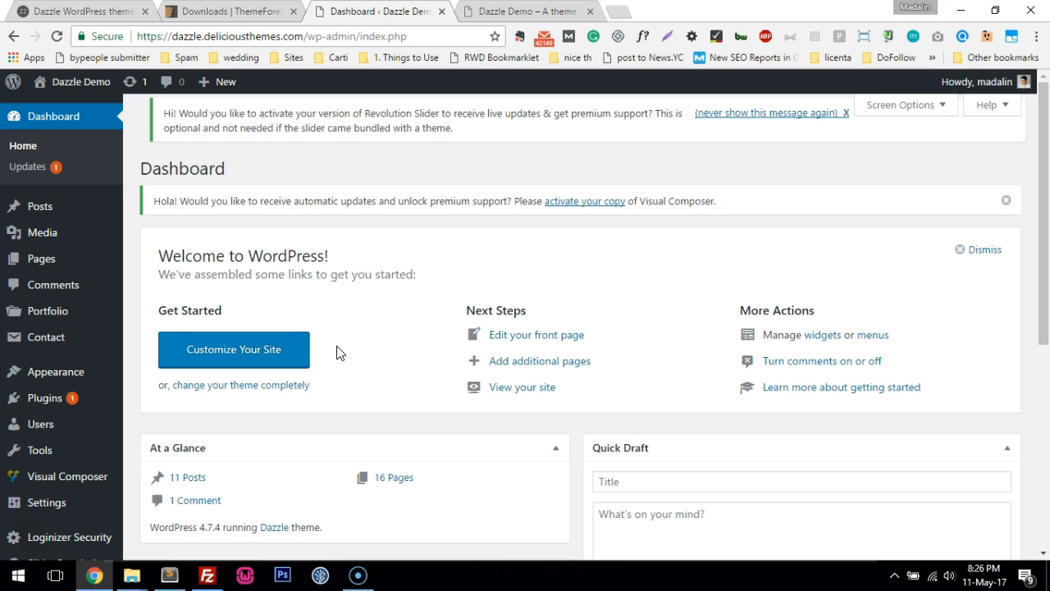
Open Slider Revolution in admin and browse to Dazzle-Wp-V1.2 > Demo Content > Revolution Sliders in File Explorer
scroll("down", 3)
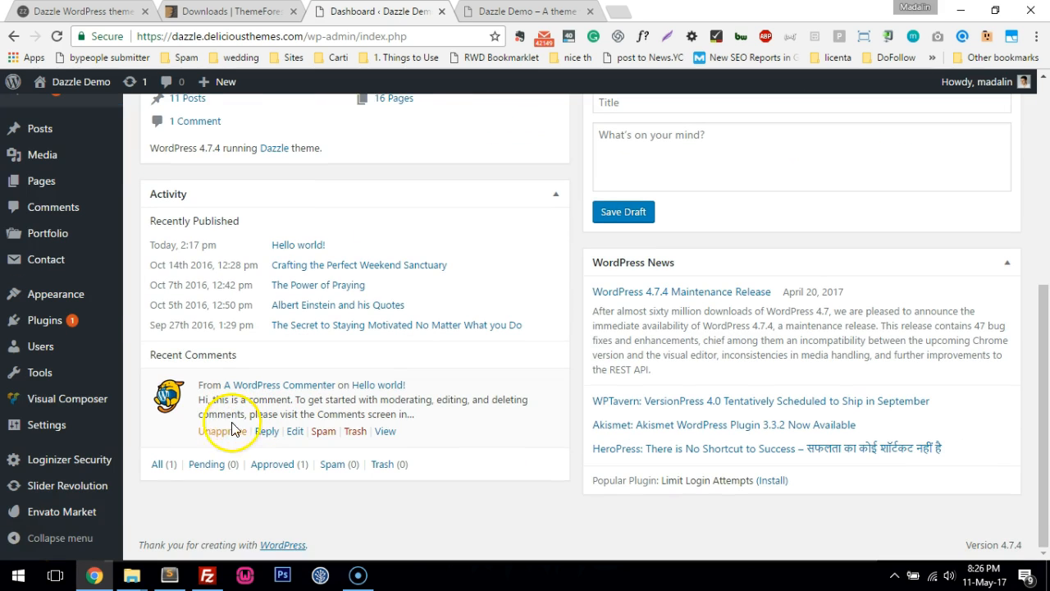
left_click(62, 486)
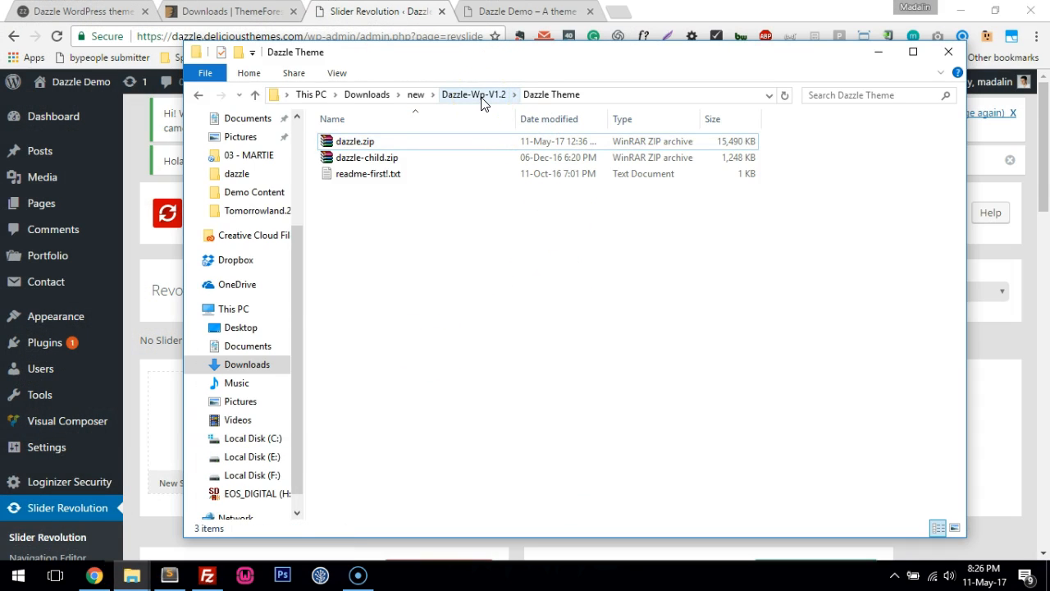
left_click(476, 94)
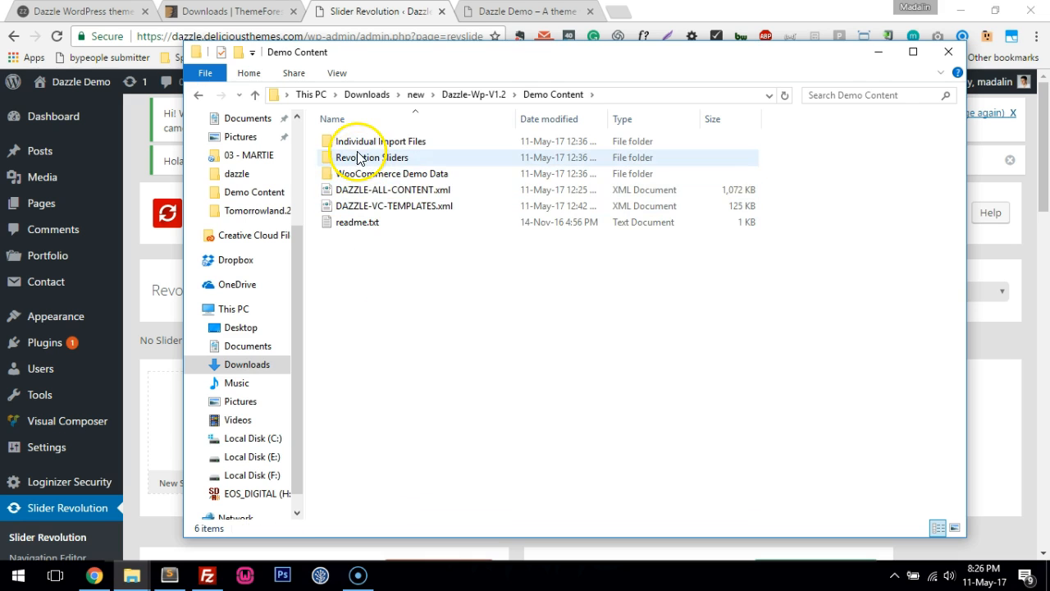
double_click(367, 157)
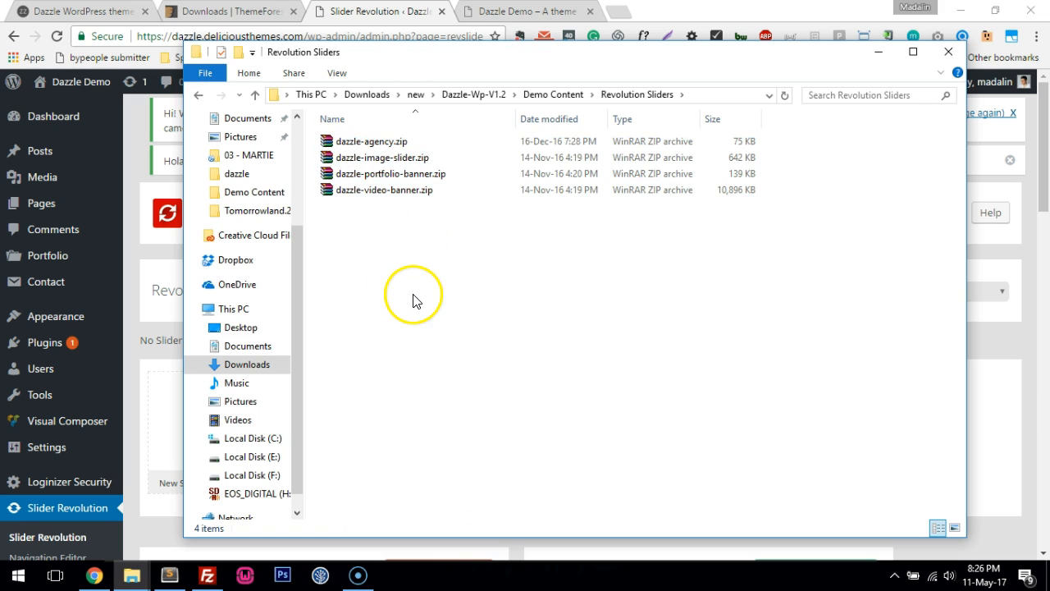
mouse_move(423, 285)
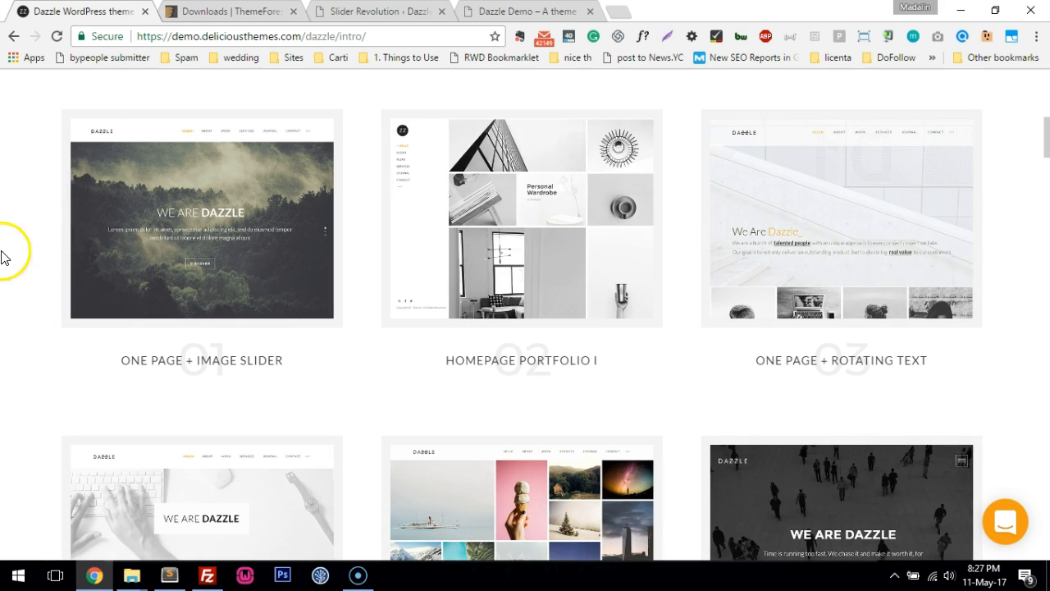
Import dazzle-image-slider.zip from the Demo Content folder so 'Dazzle Slider' appears in the sliders list
left_click(379, 10)
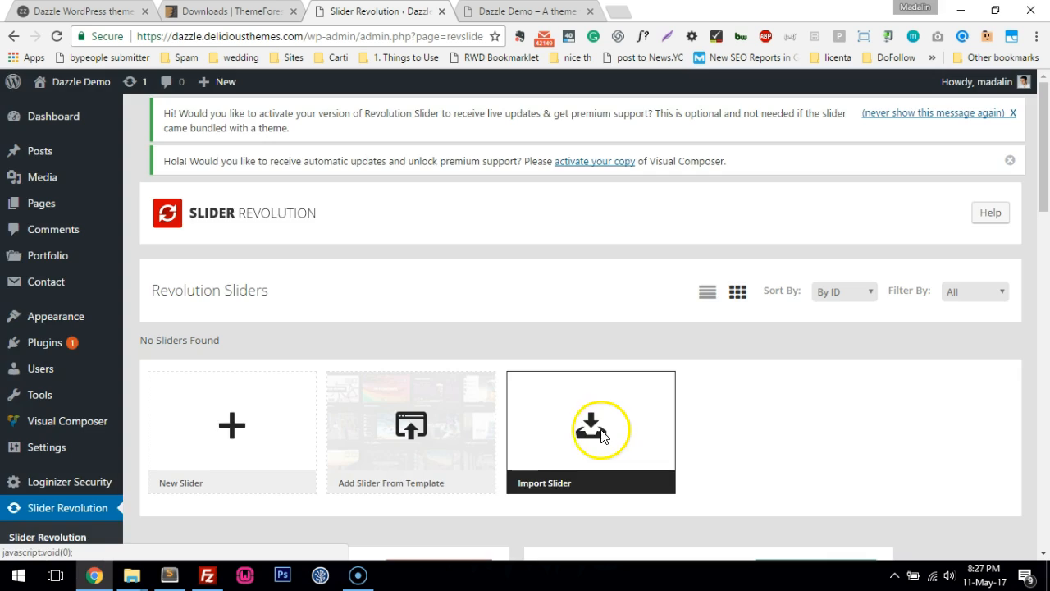
left_click(597, 429)
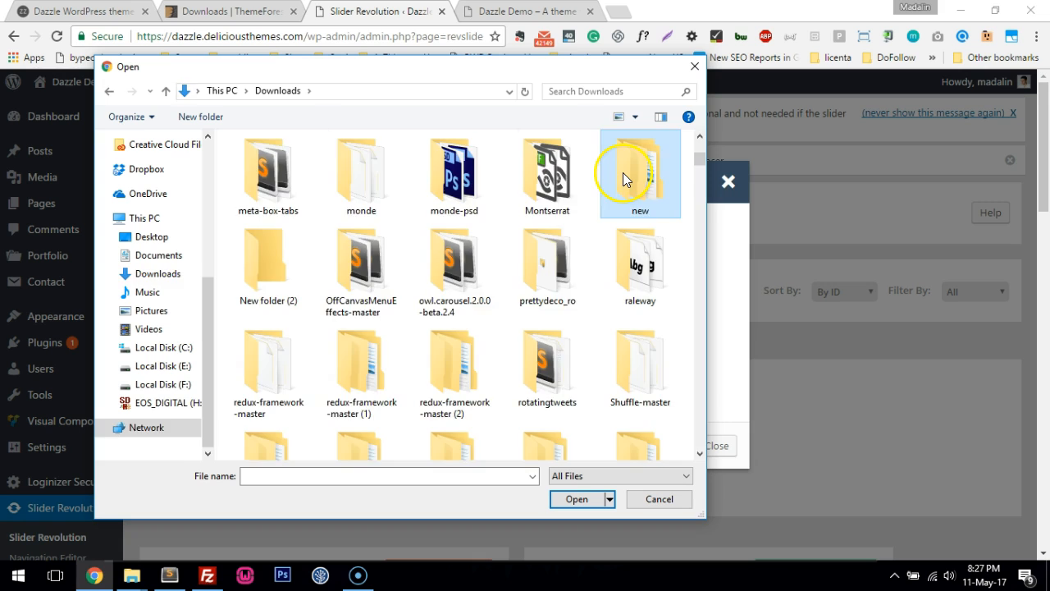
double_click(640, 164)
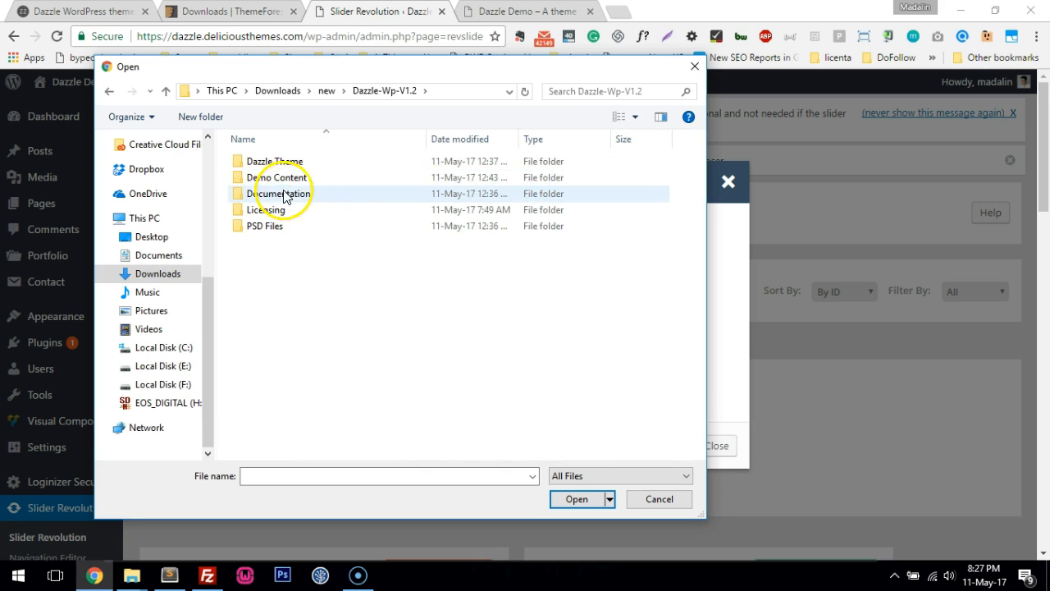
double_click(276, 178)
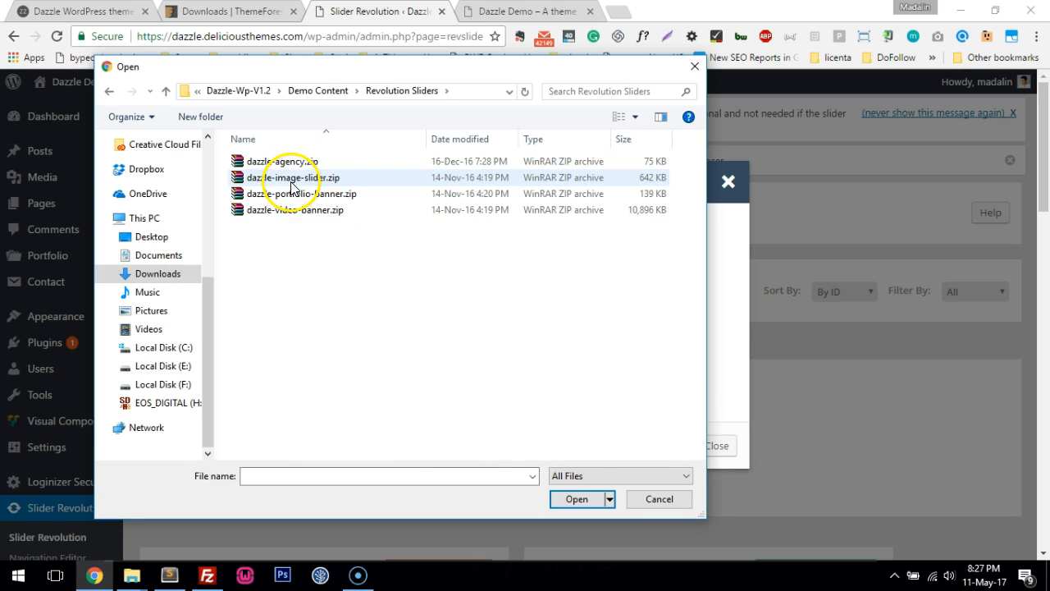
left_click(578, 499)
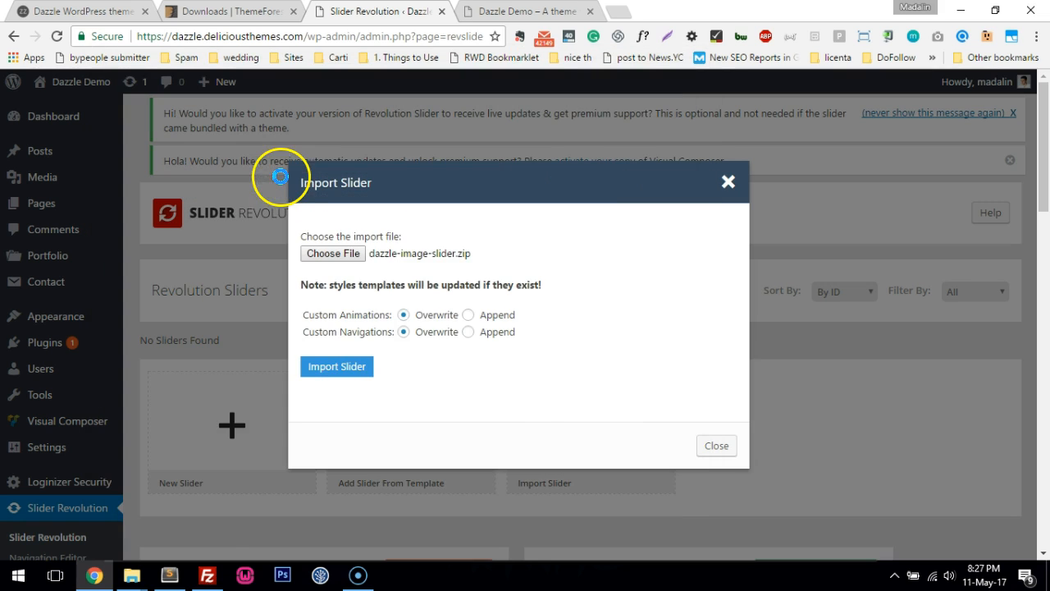
left_click(336, 366)
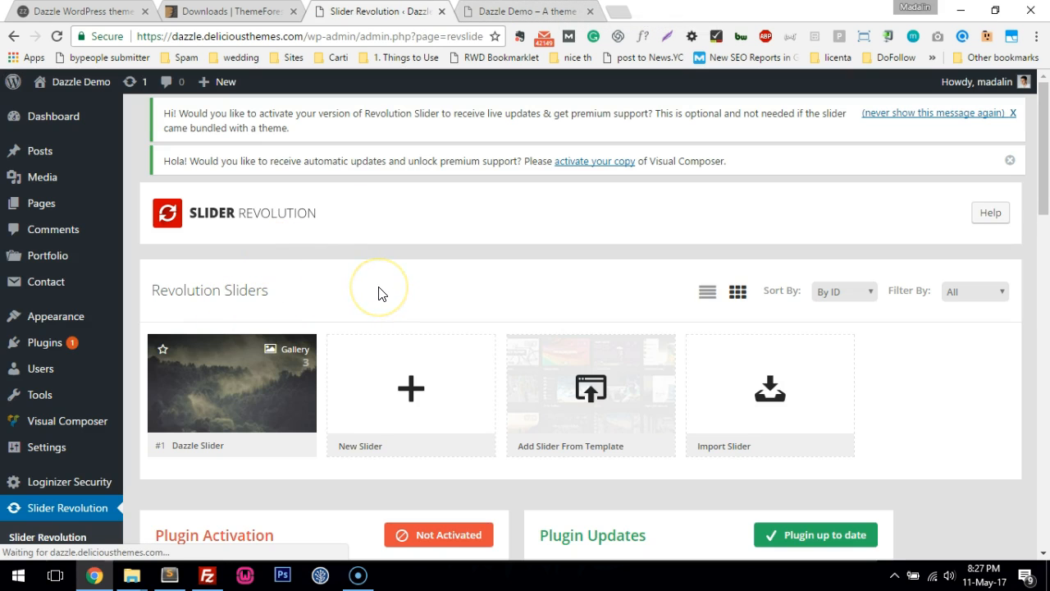
Reload the live homepage until the 'Live what you love' hero slider shows, then visit the Work section
left_click(525, 10)
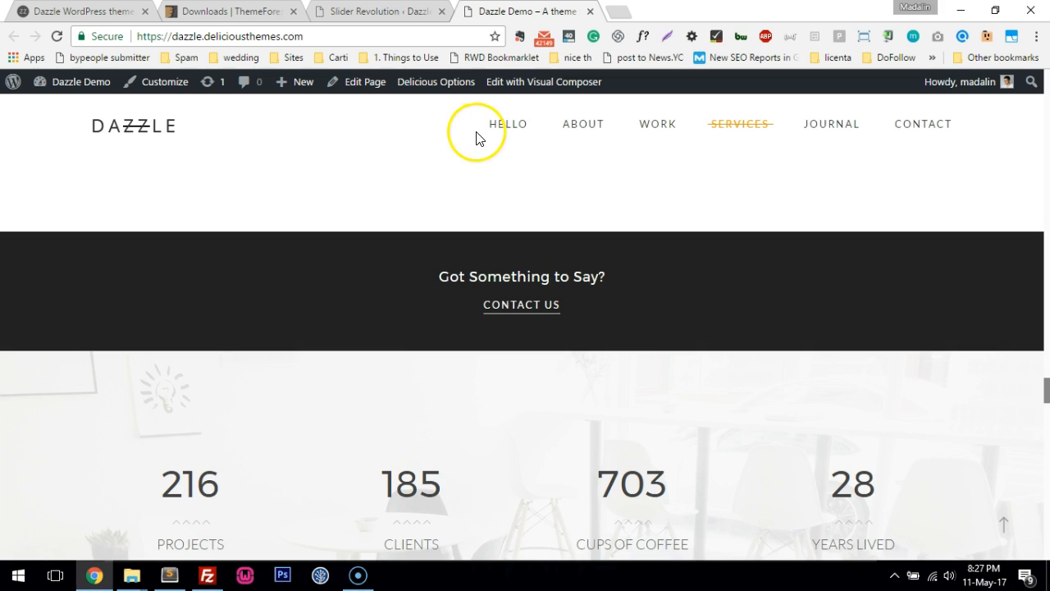
left_click(59, 36)
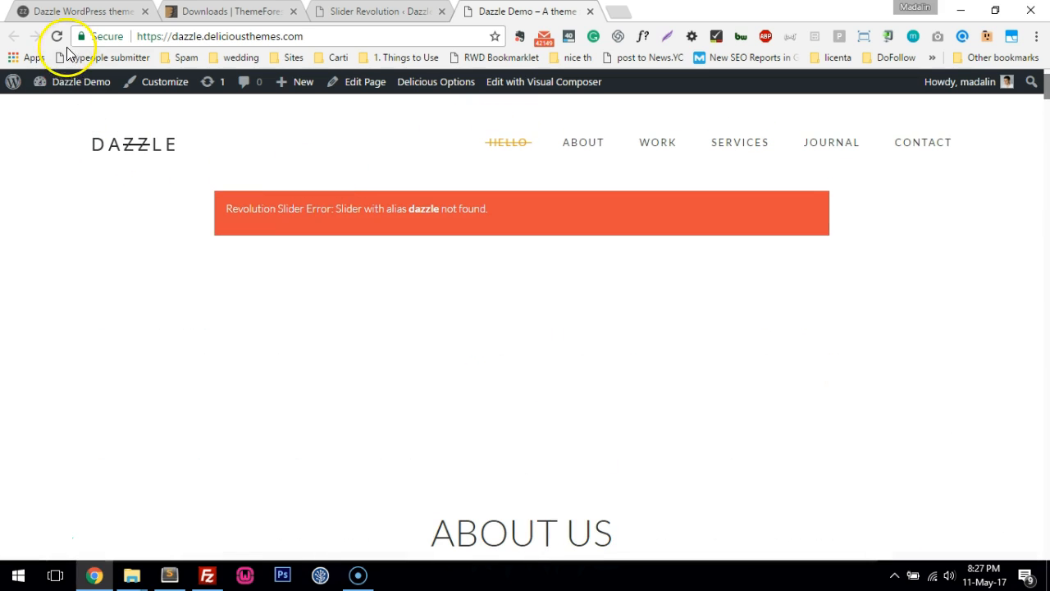
left_click(58, 36)
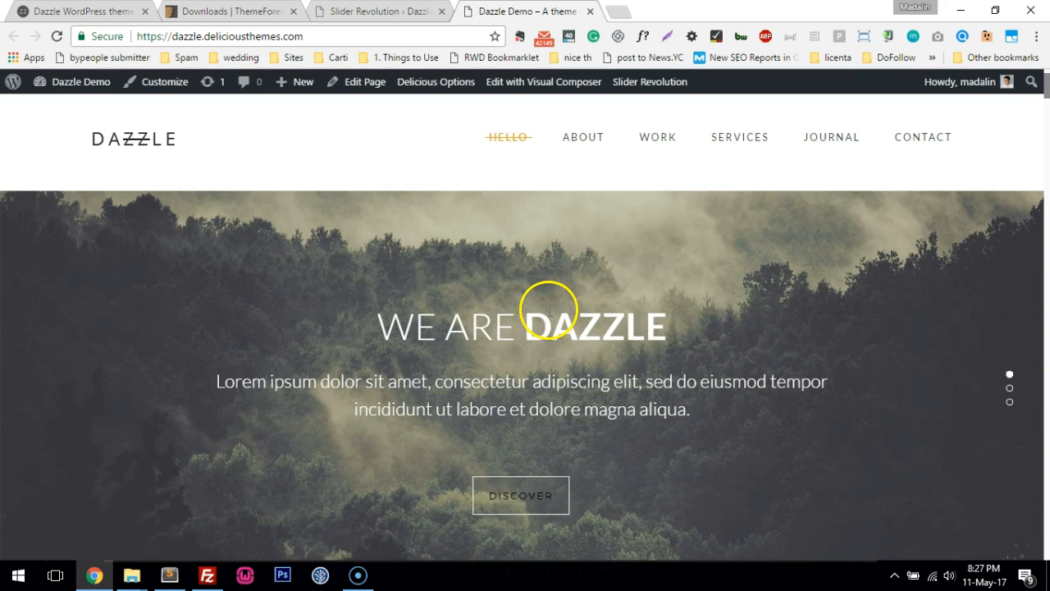
left_click(656, 138)
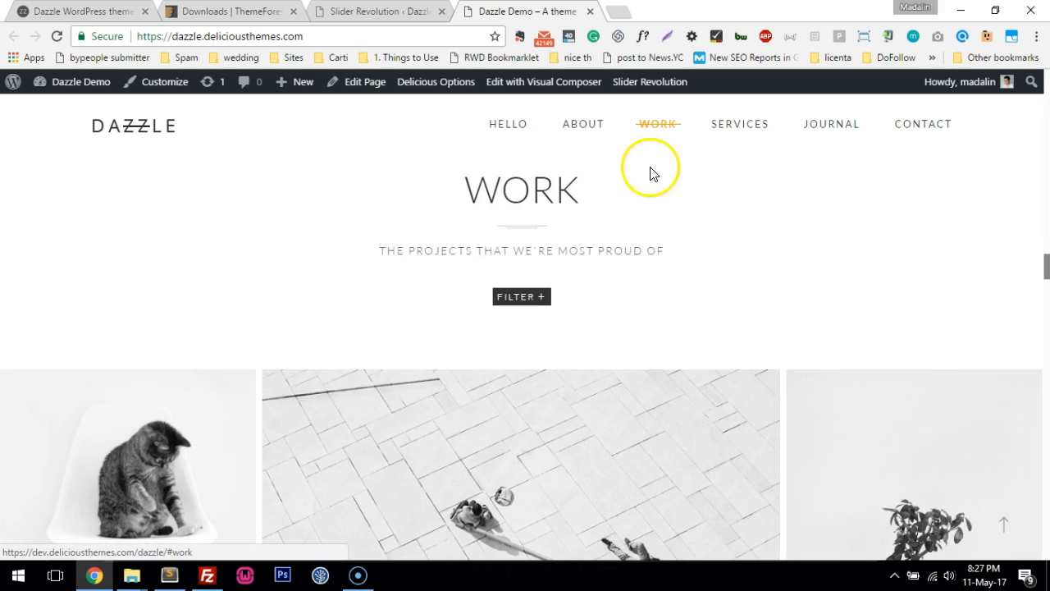
scroll("down", 3)
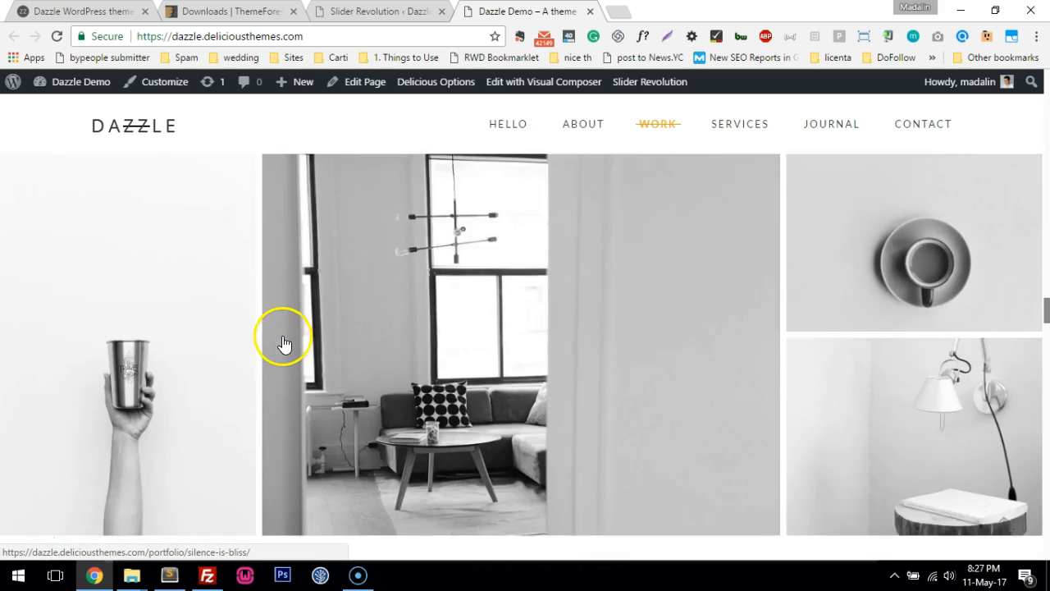
Browse the Services, About and Work sections via the header links, checking back on the slider admin page
left_click(740, 125)
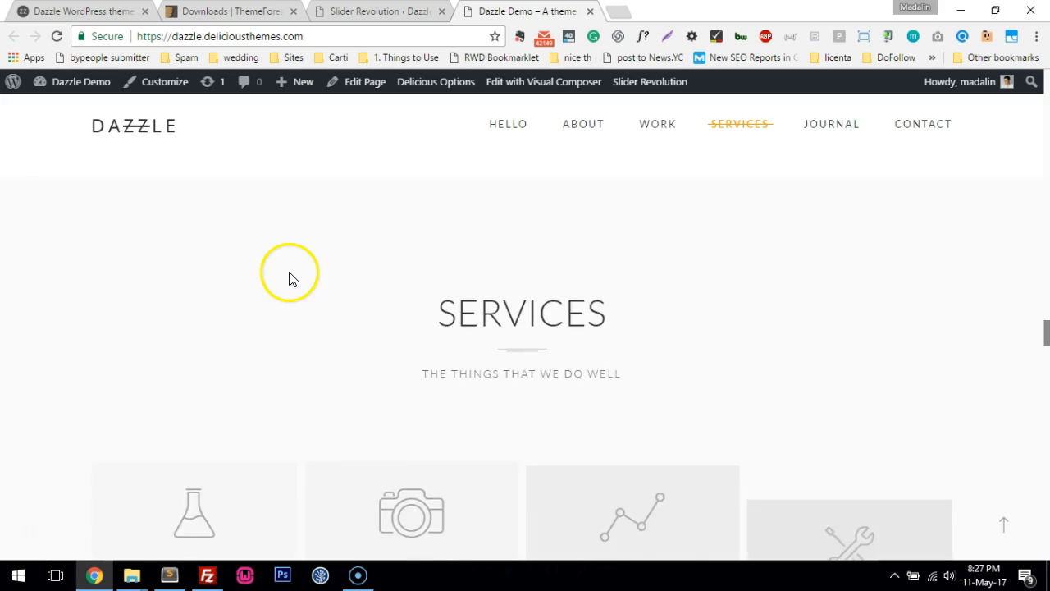
scroll("down", 3)
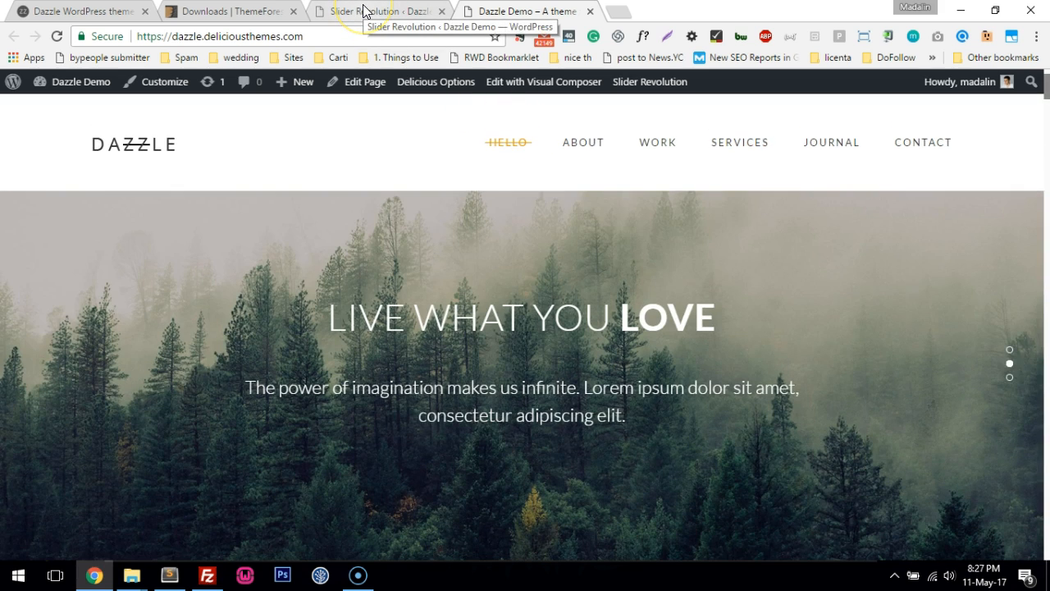
left_click(385, 10)
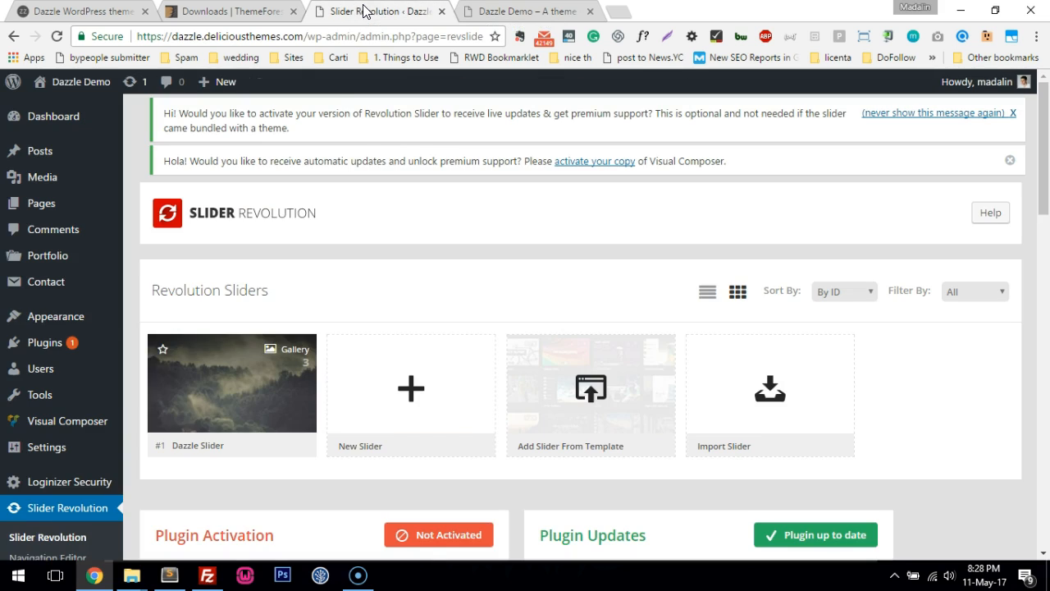
left_click(56, 315)
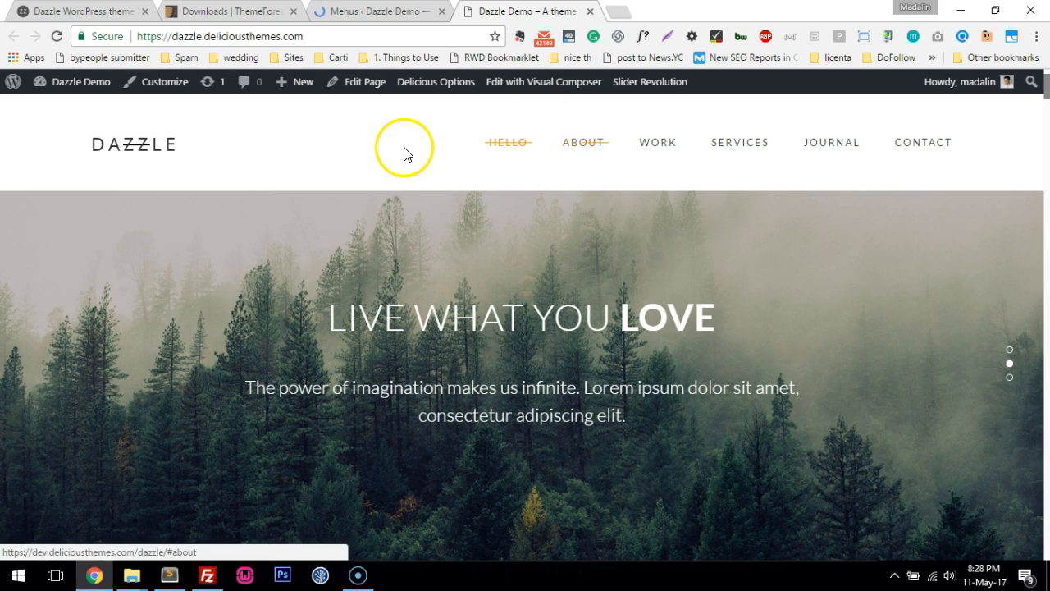
left_click(657, 141)
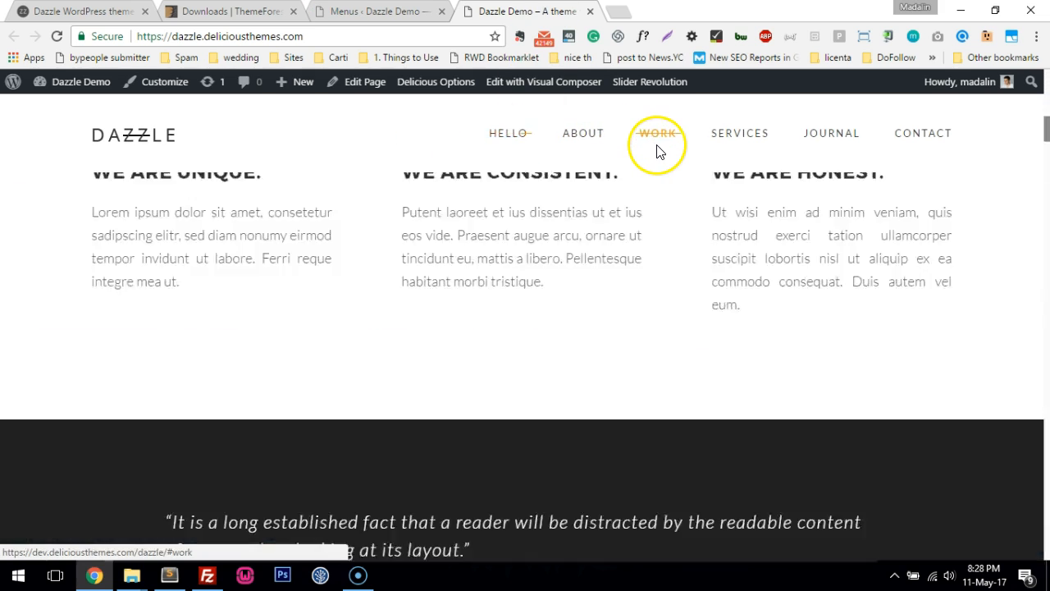
left_click(656, 133)
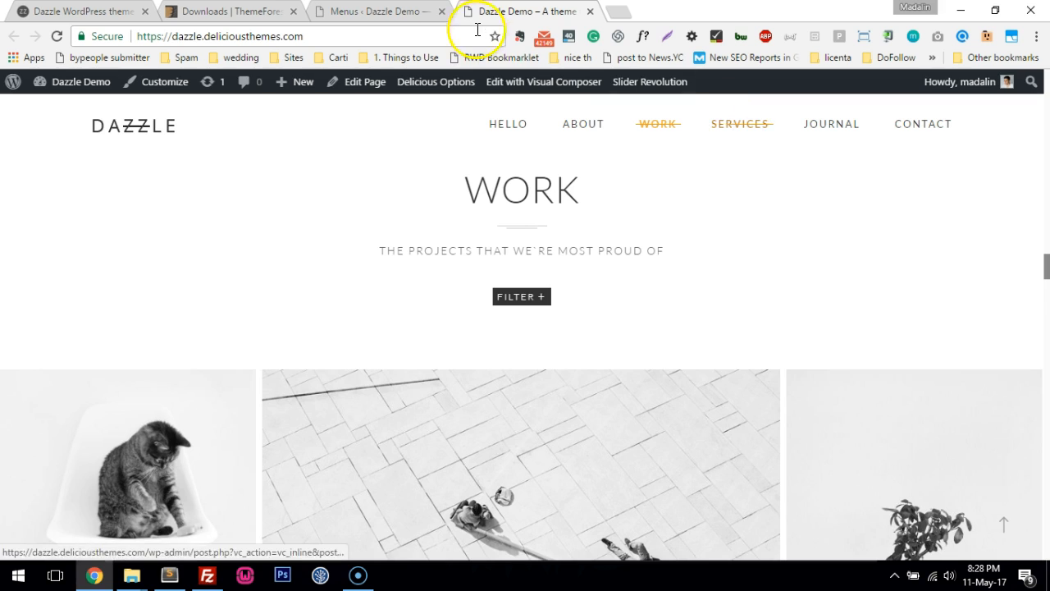
In Appearance > Menus select Dazzle One Page Menu for editing
left_click(377, 10)
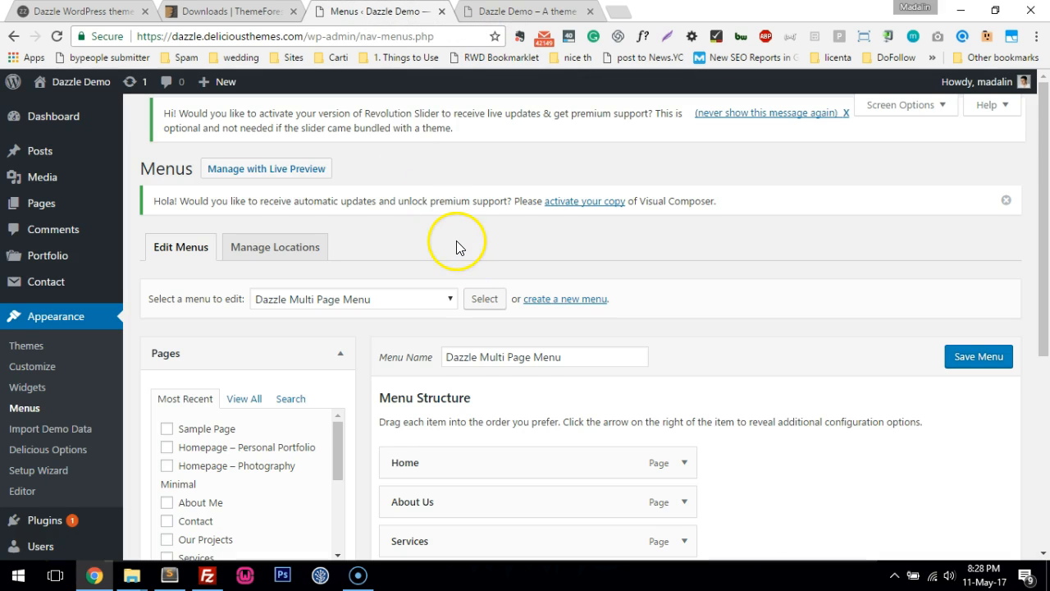
left_click(353, 222)
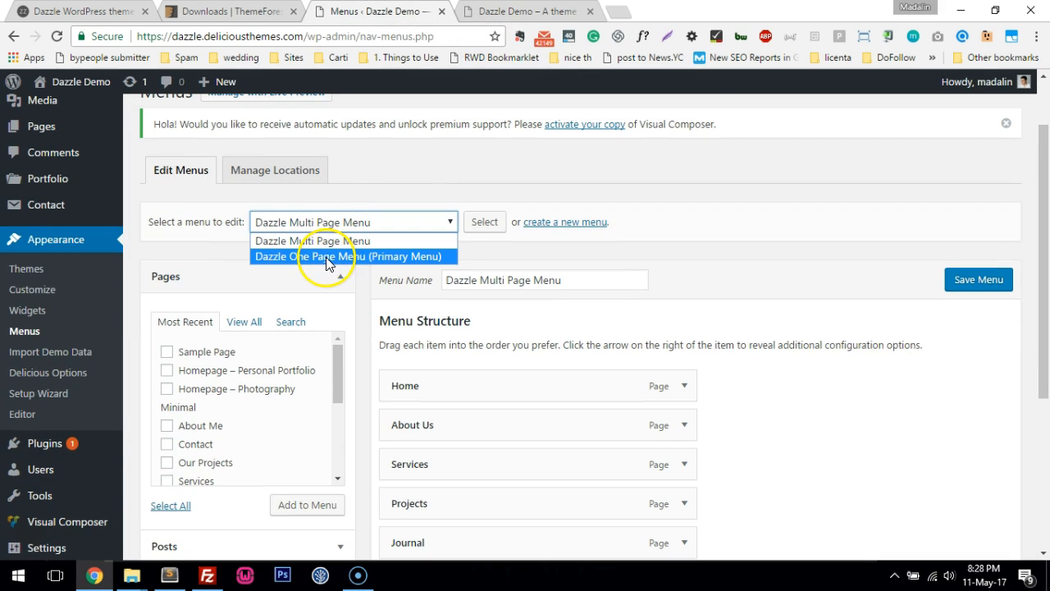
left_click(347, 256)
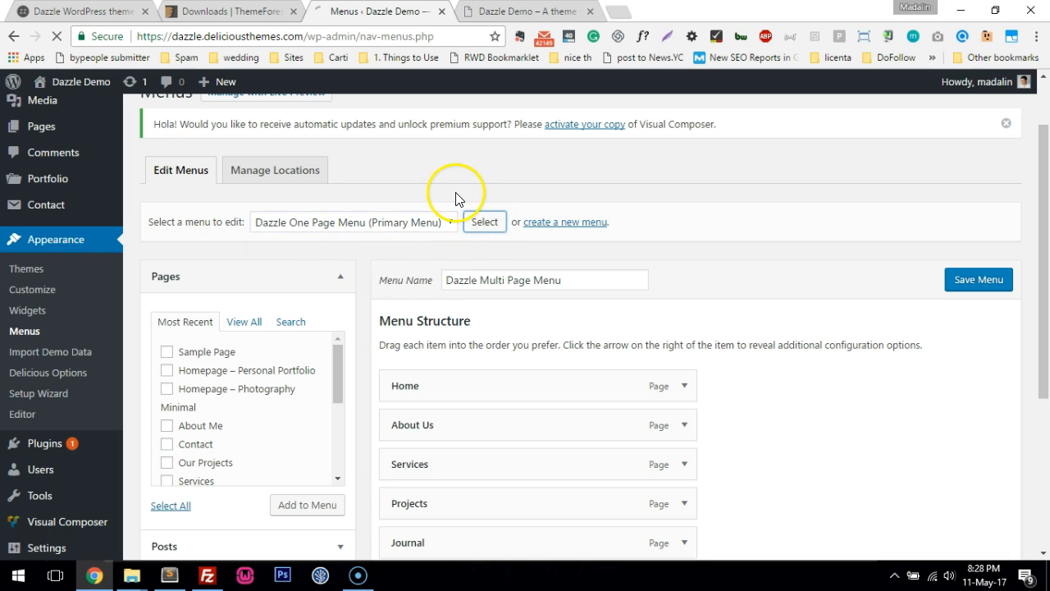
left_click(484, 222)
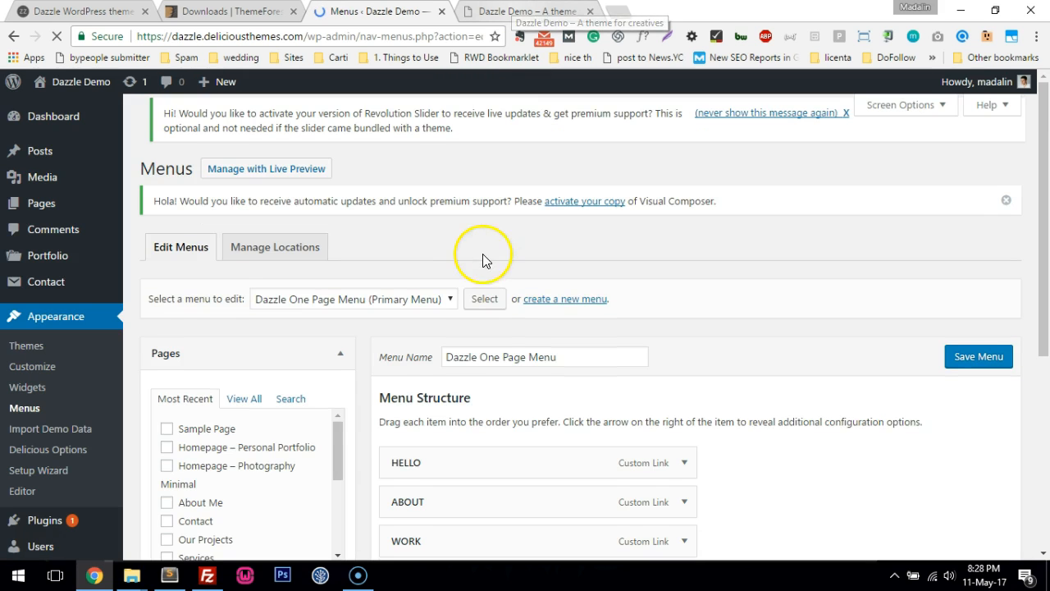
left_click(683, 309)
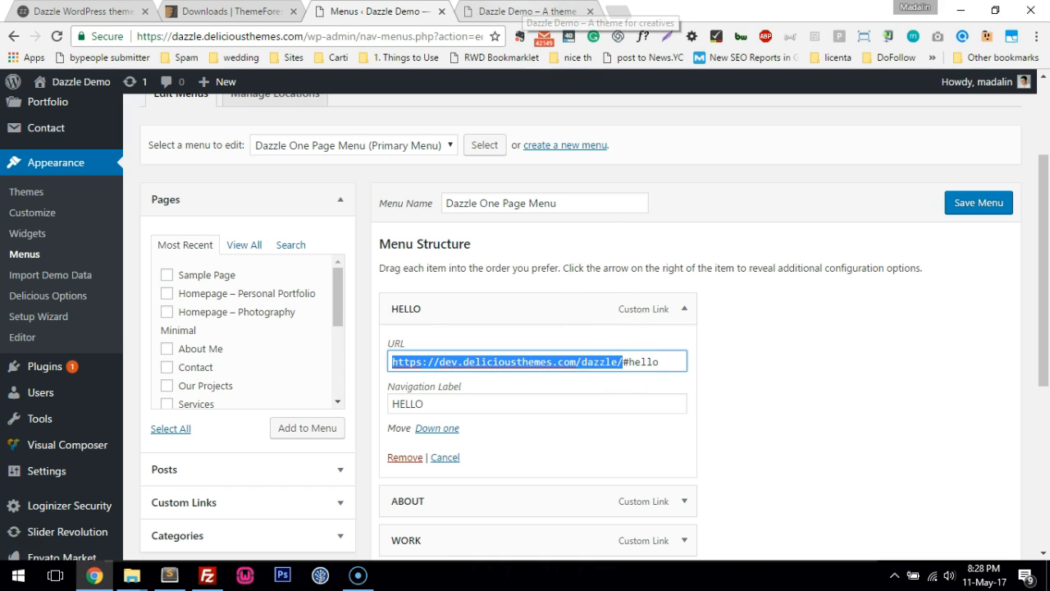
left_click(521, 10)
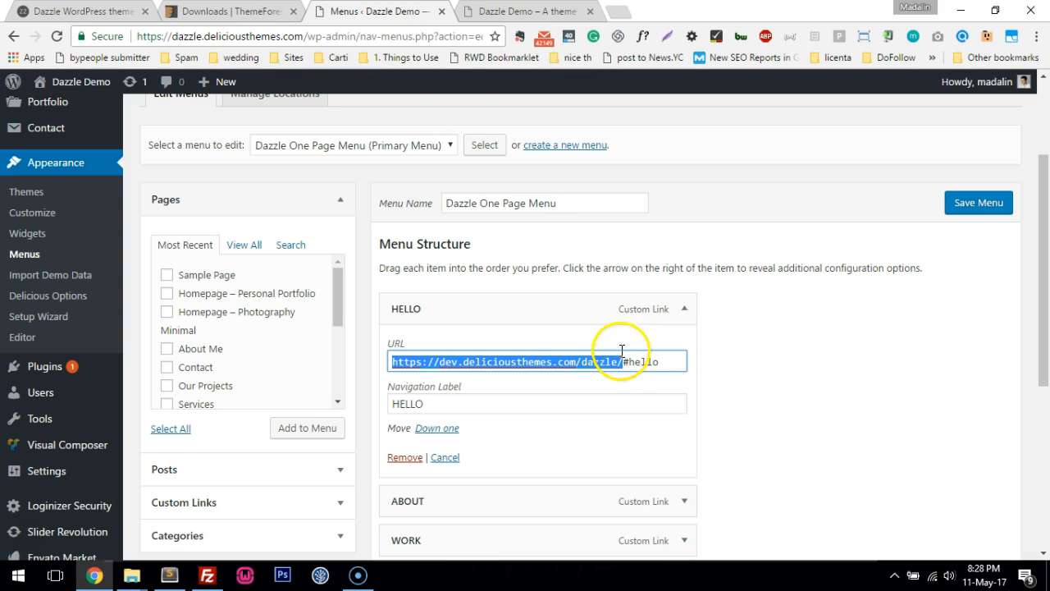
right_click(620, 361)
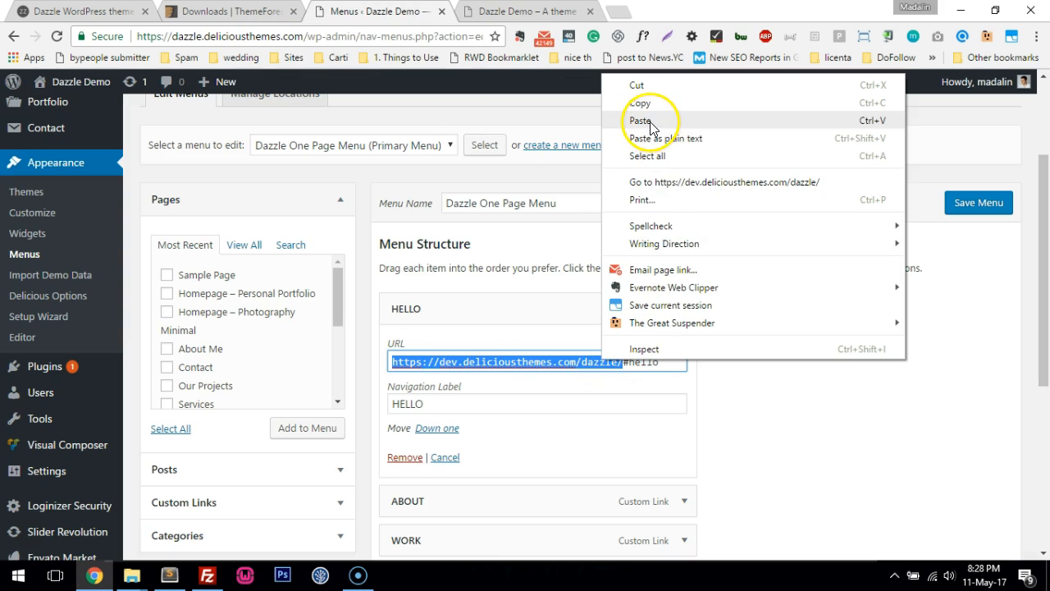
left_click(639, 120)
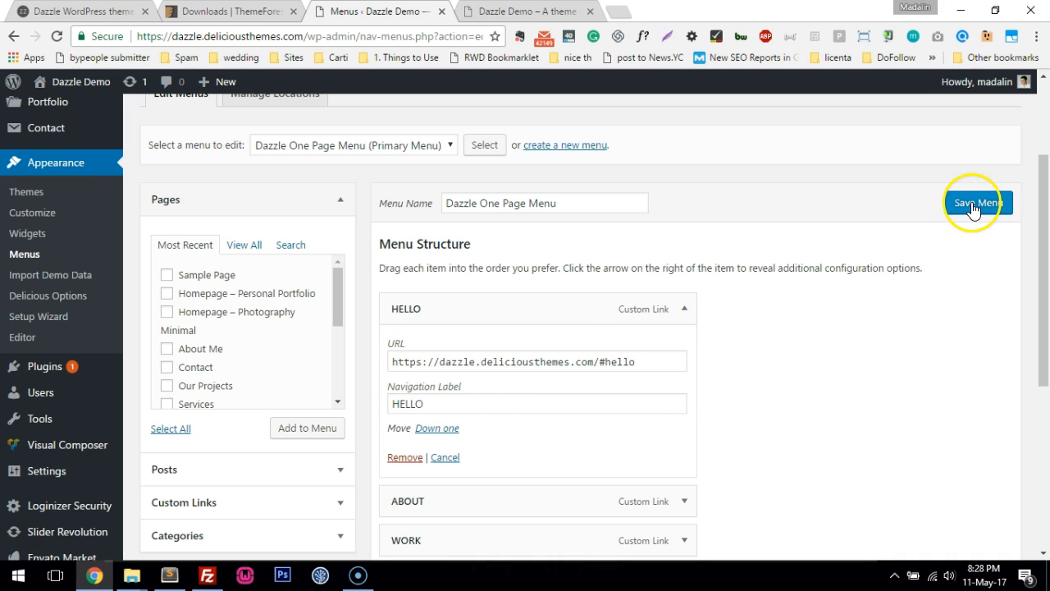
left_click(975, 203)
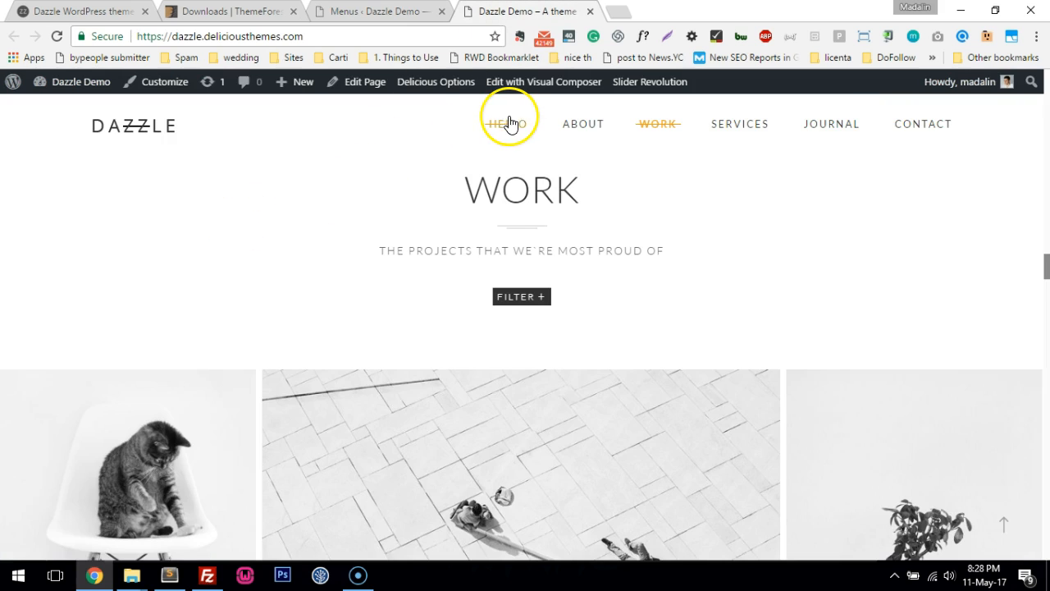
left_click(508, 124)
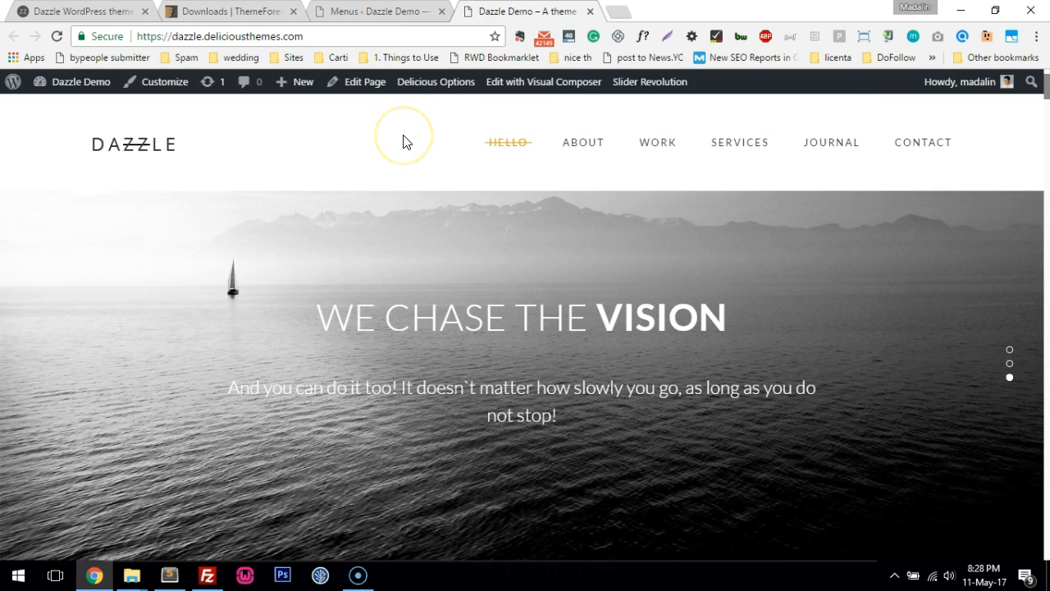
left_click(403, 138)
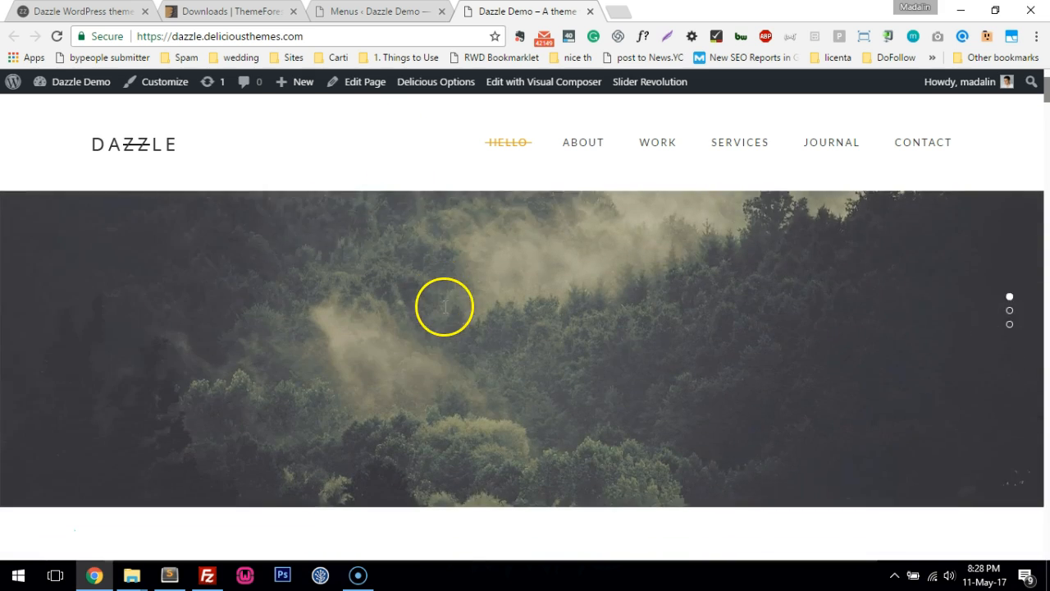
left_click(584, 141)
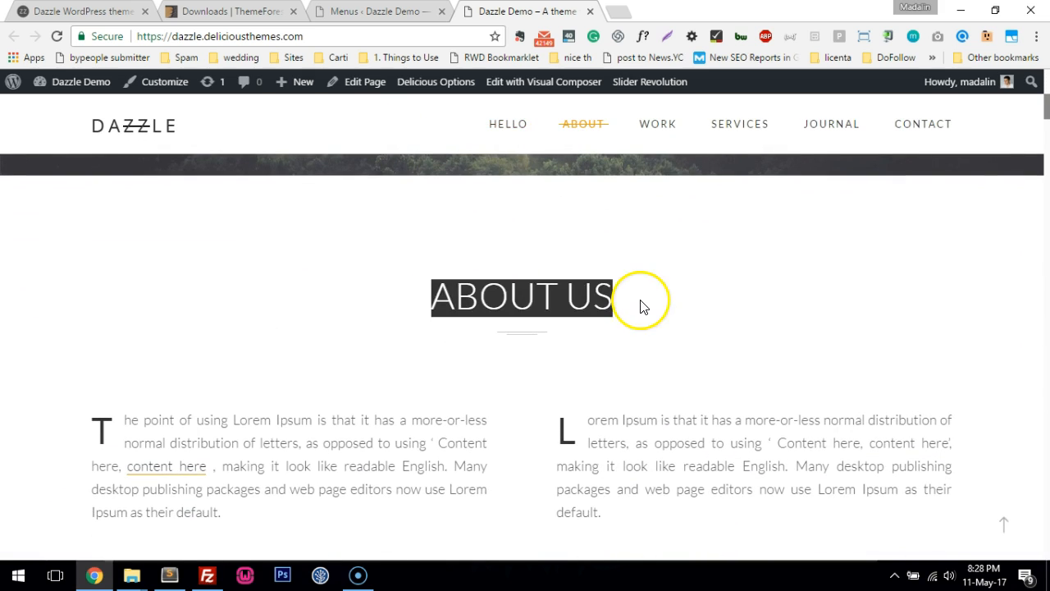
mouse_move(545, 92)
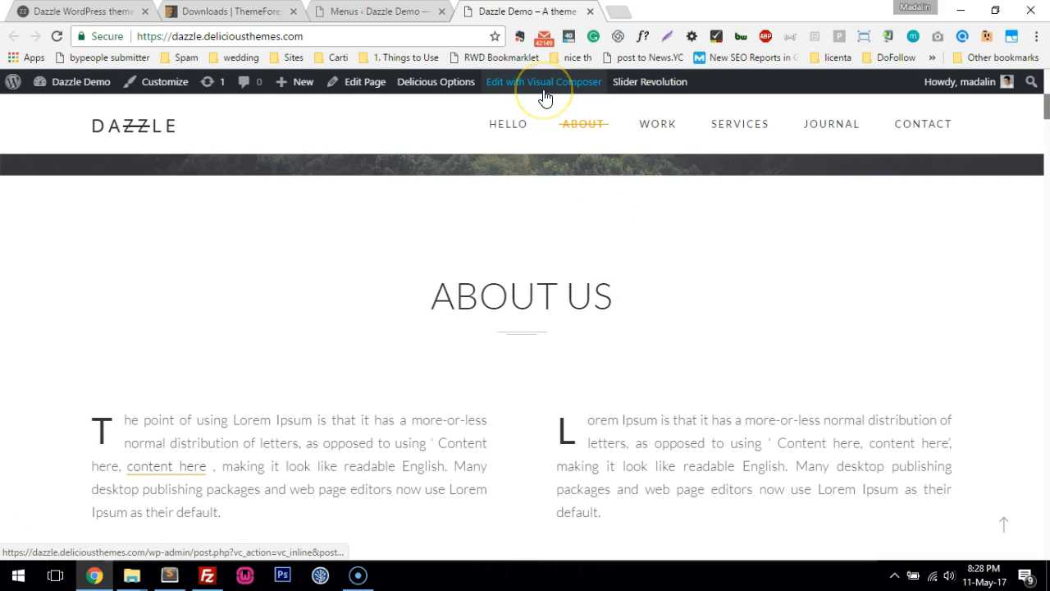
mouse_move(328, 292)
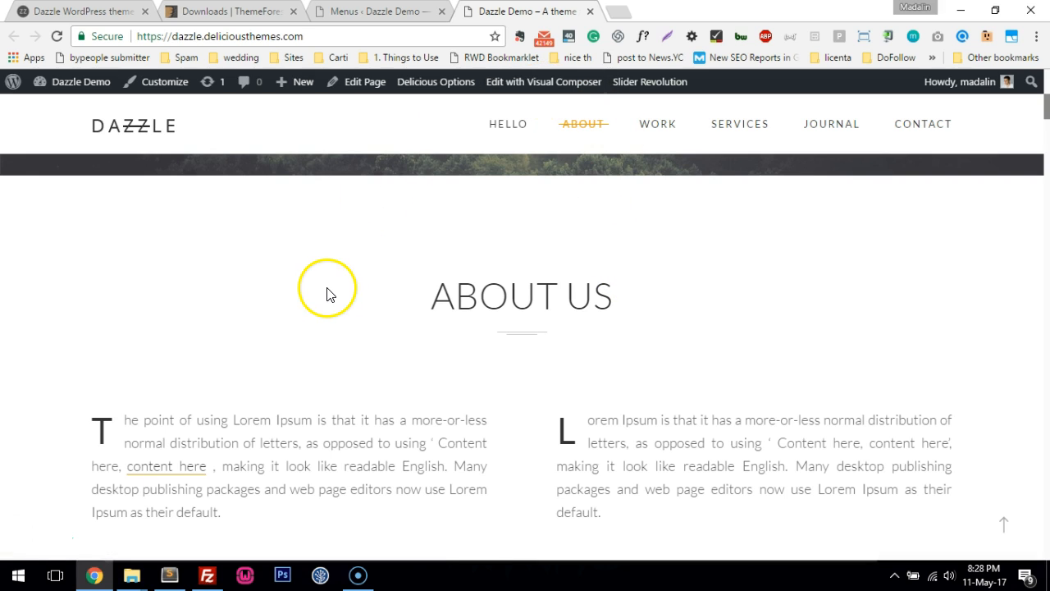